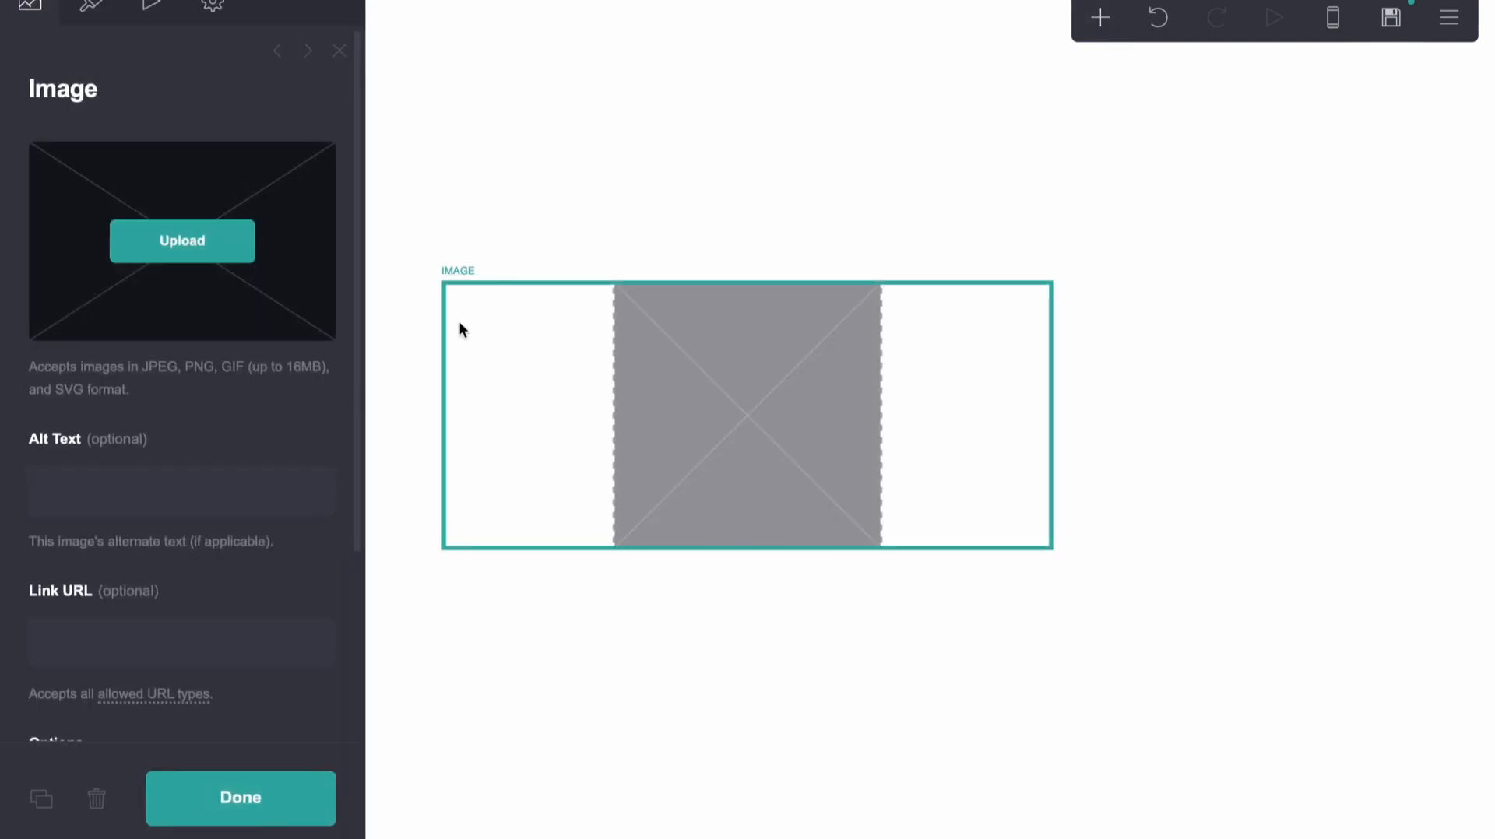
# - Upload pih.jpeg from Downloads into the image element and set its shape to Circle
pyautogui.click(181, 240)
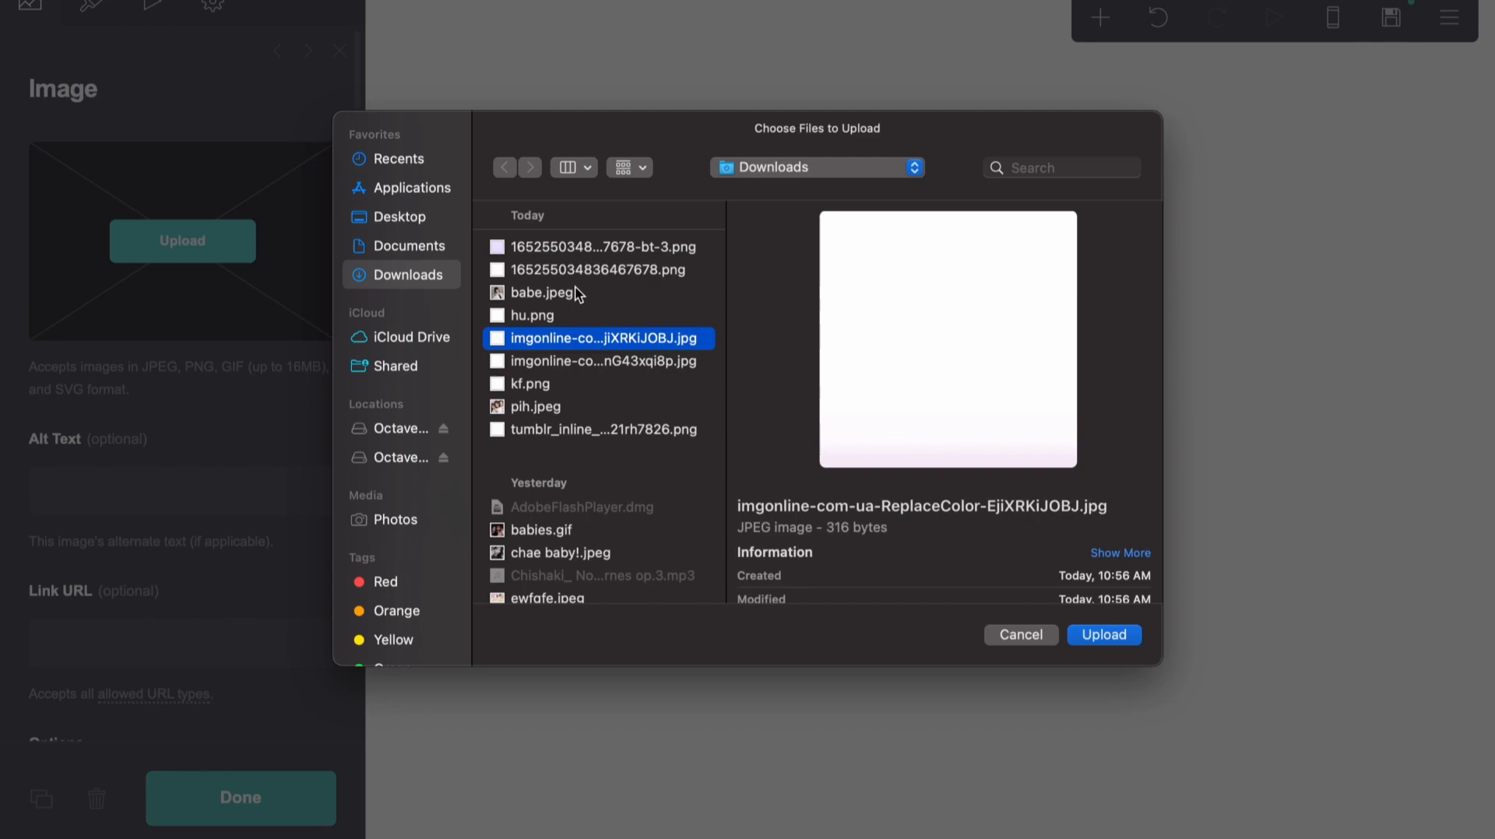
pyautogui.click(535, 406)
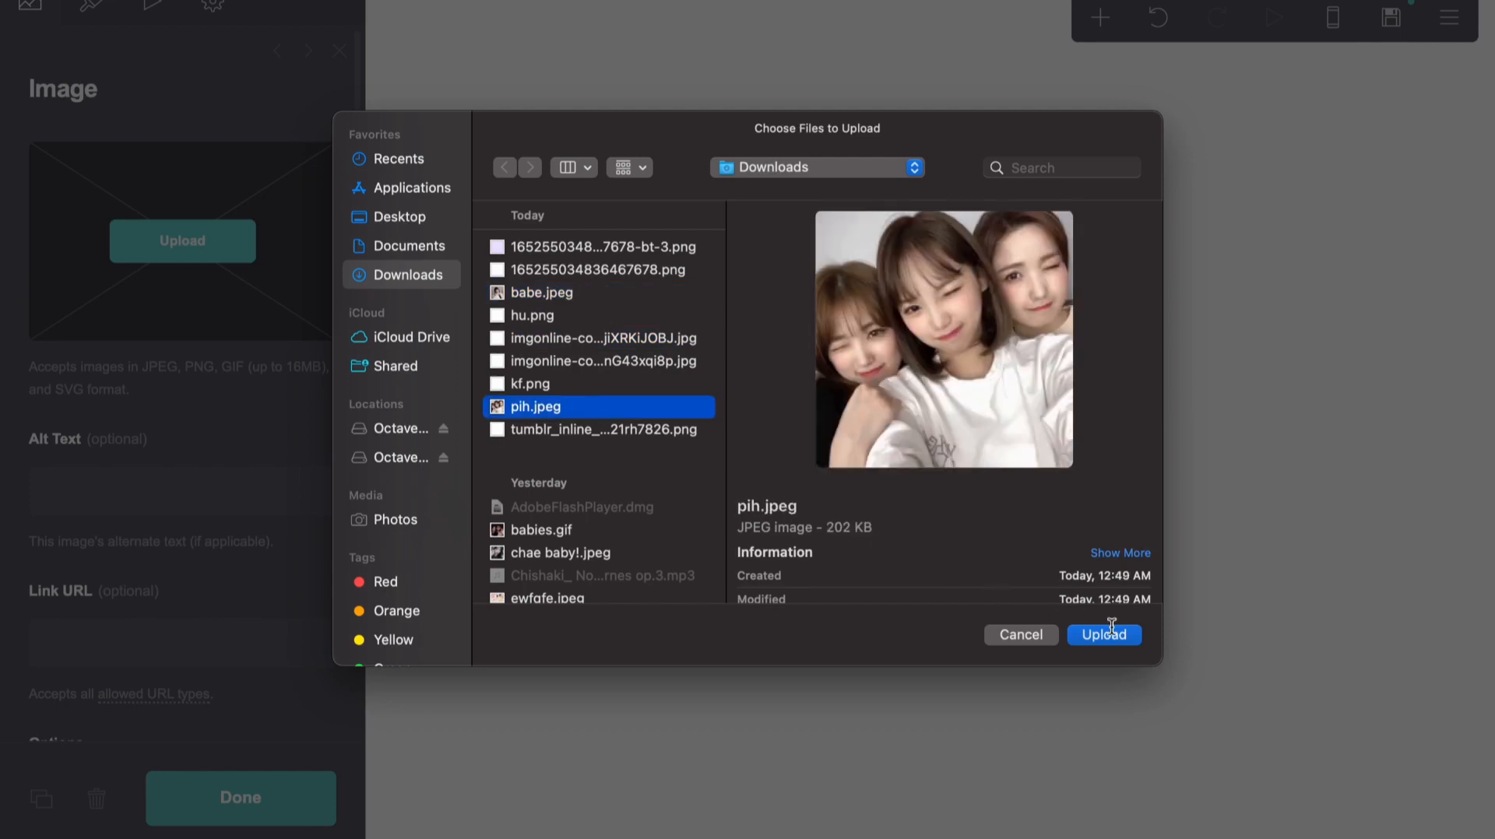
pyautogui.click(1103, 635)
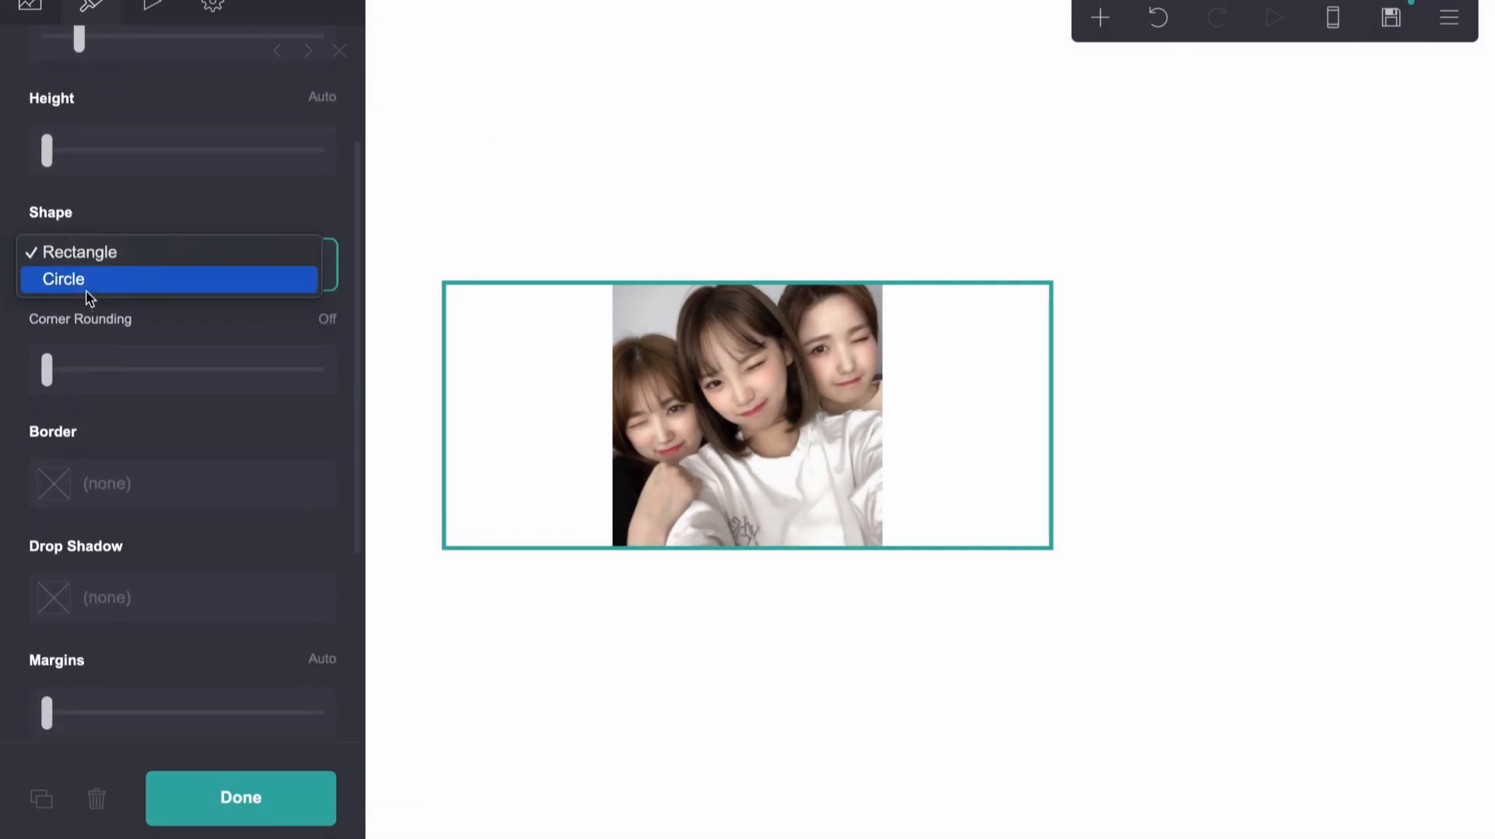
pyautogui.click(64, 279)
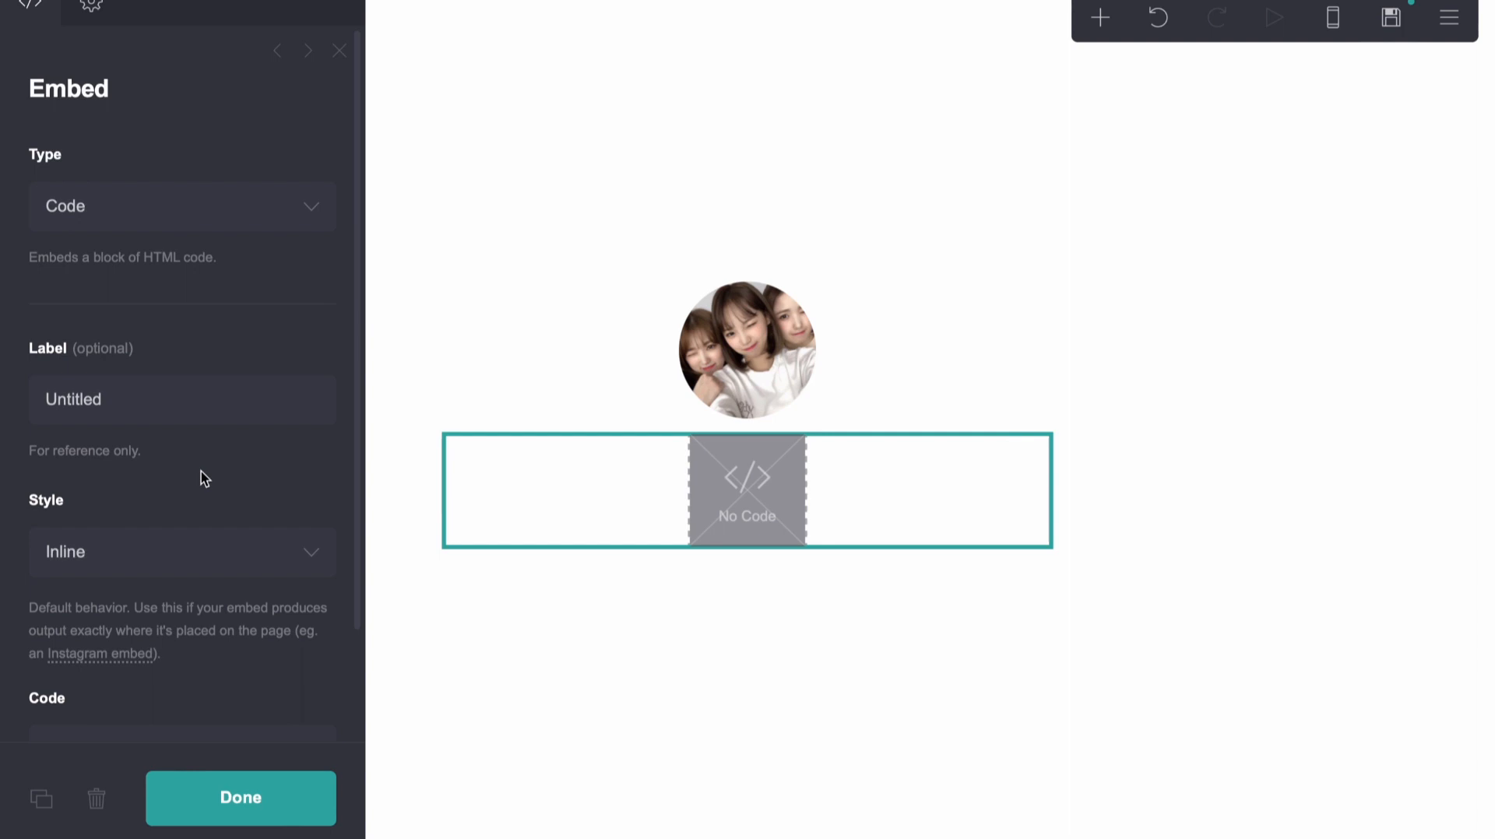
# - Enter an empty <style></style> block in the Code embed's Code field
pyautogui.write('<a')
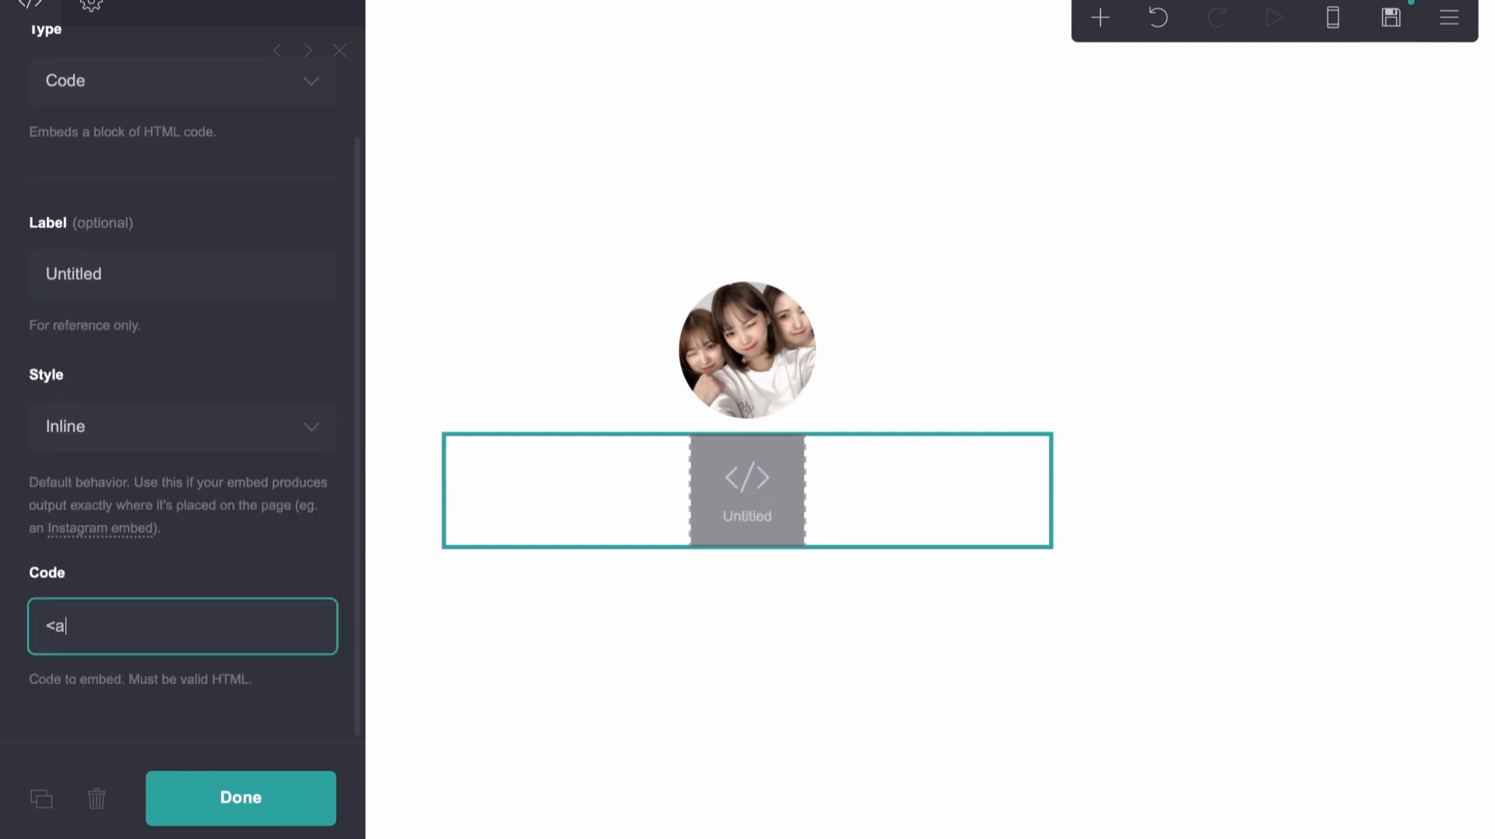
pyautogui.write('<style>')
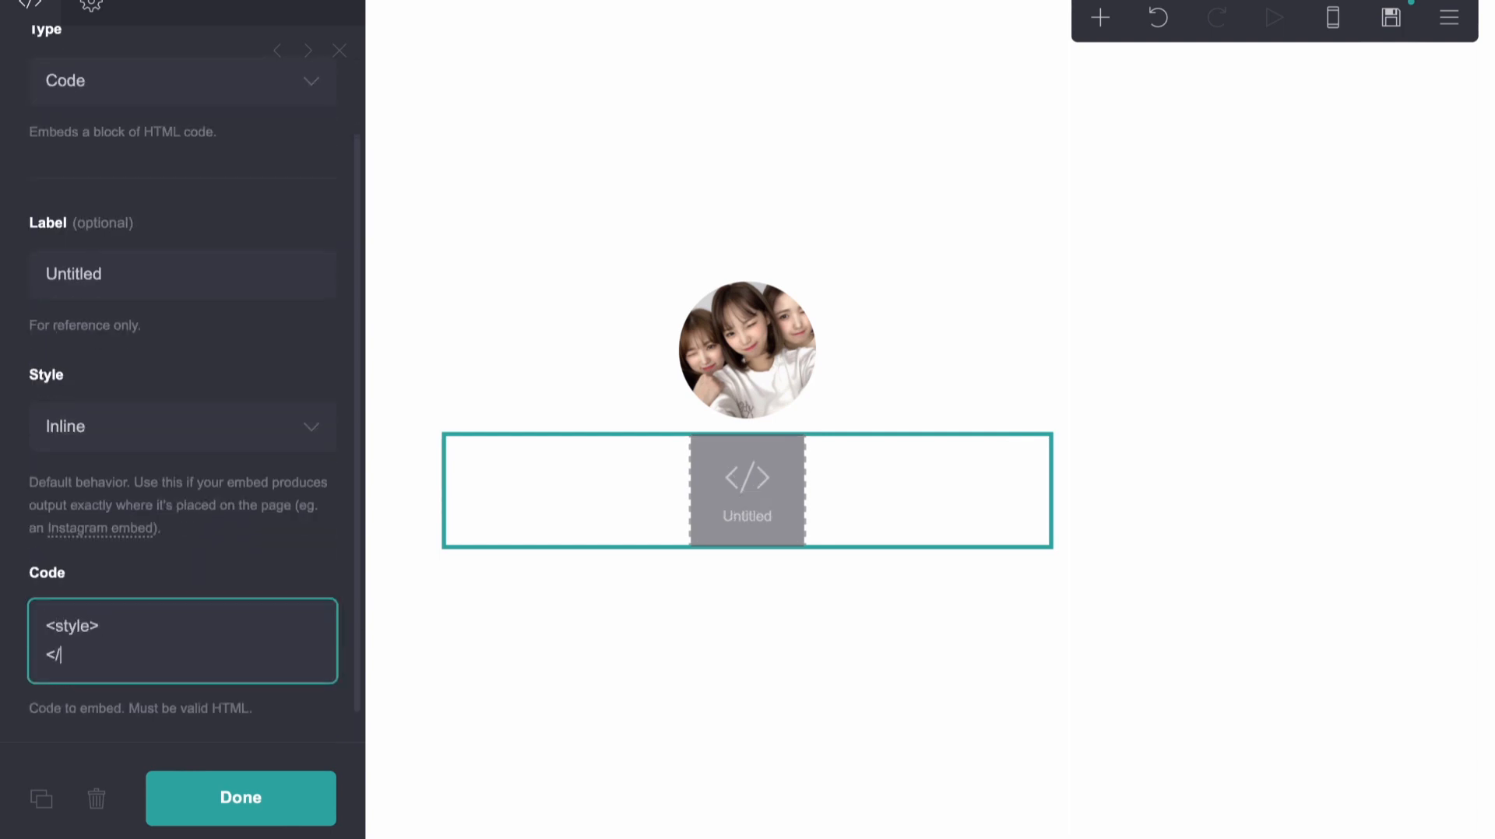
pyautogui.write('style>')
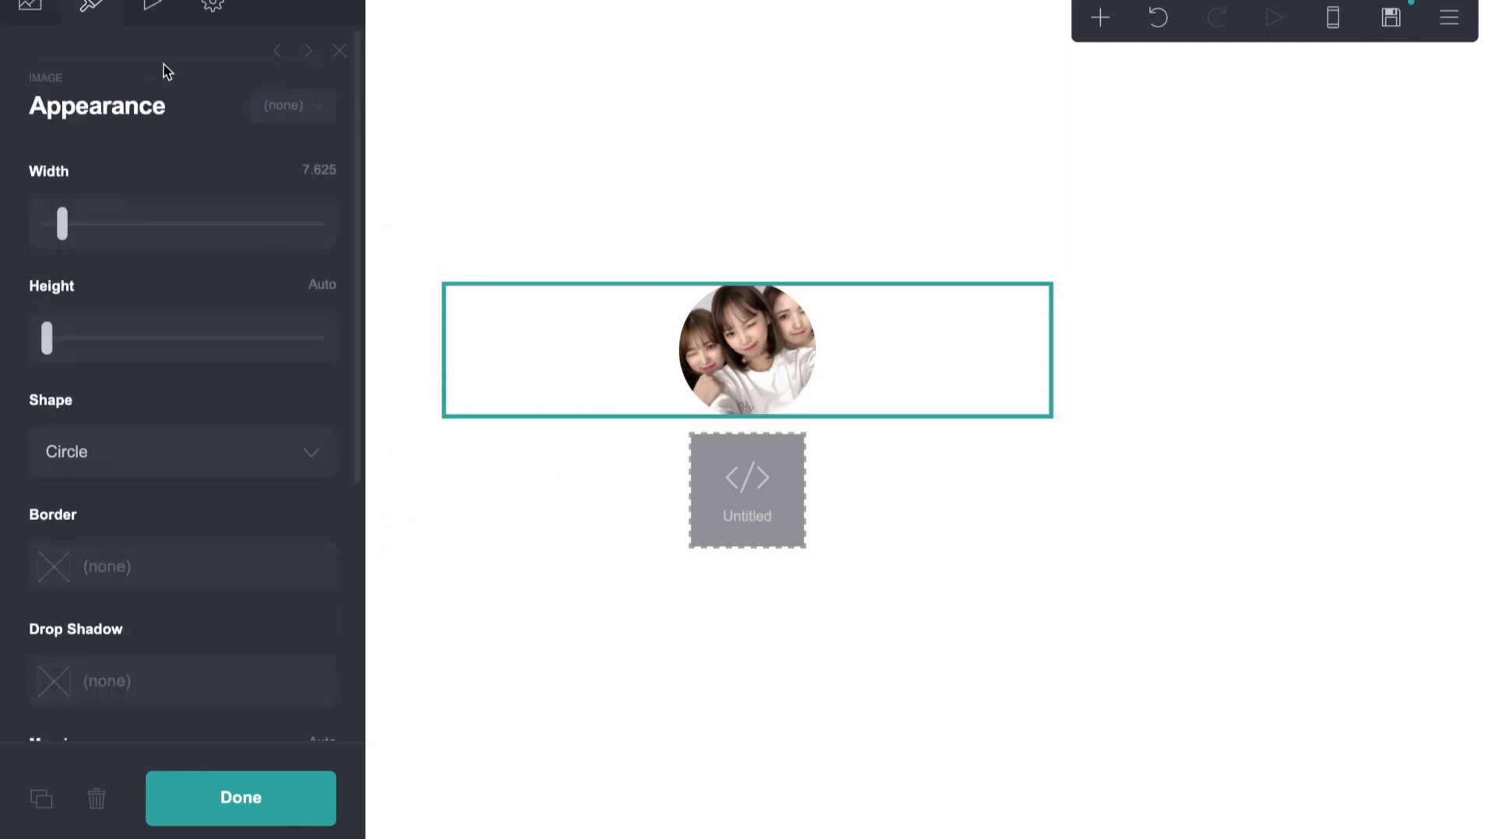
pyautogui.click(212, 8)
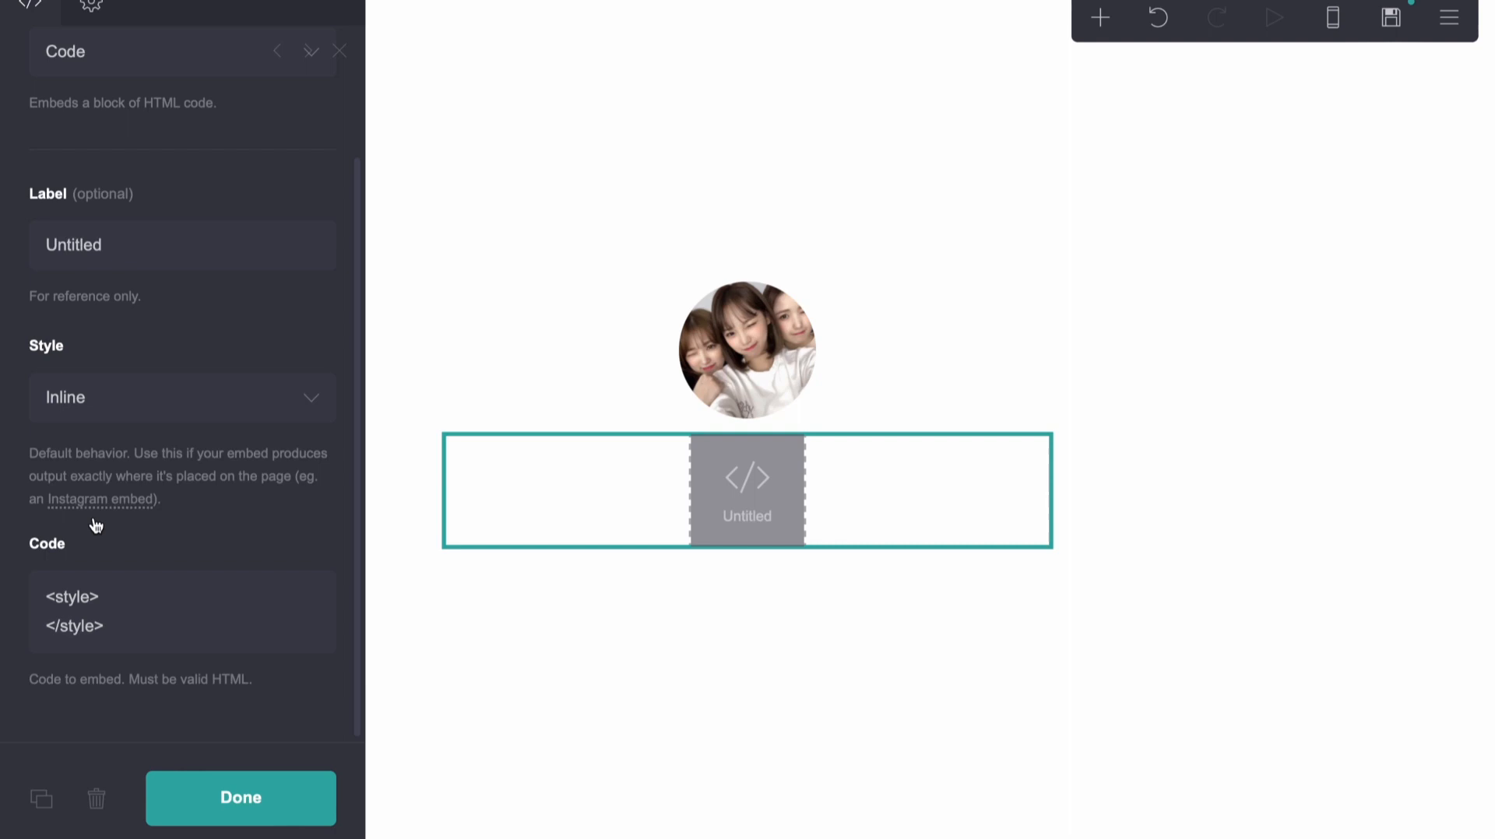
# - Write the #image01 rule with position absolute, left 2em and a bottom offset
pyautogui.write('#image01 {')
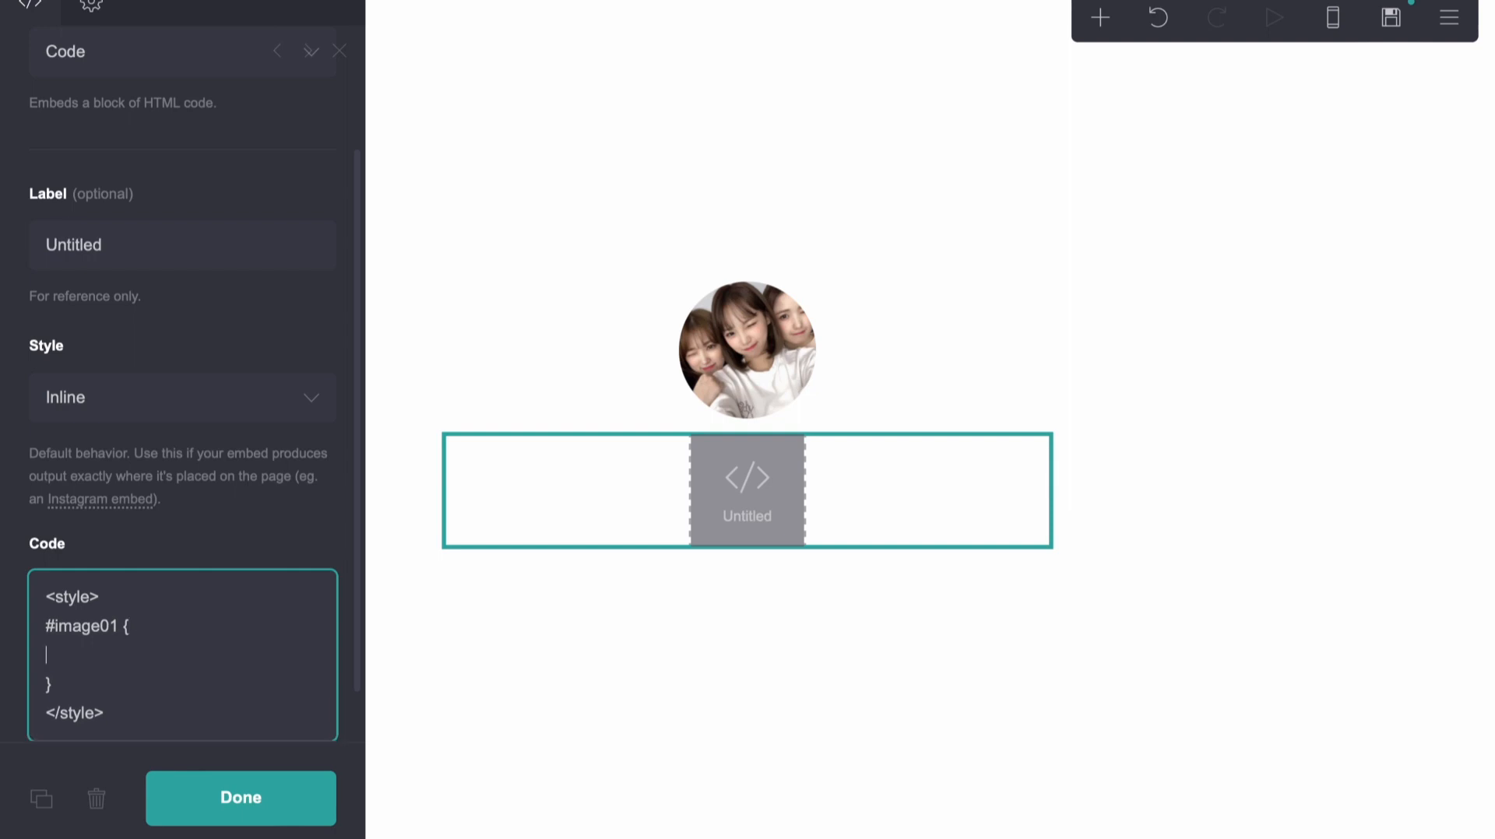
pyautogui.write('position:')
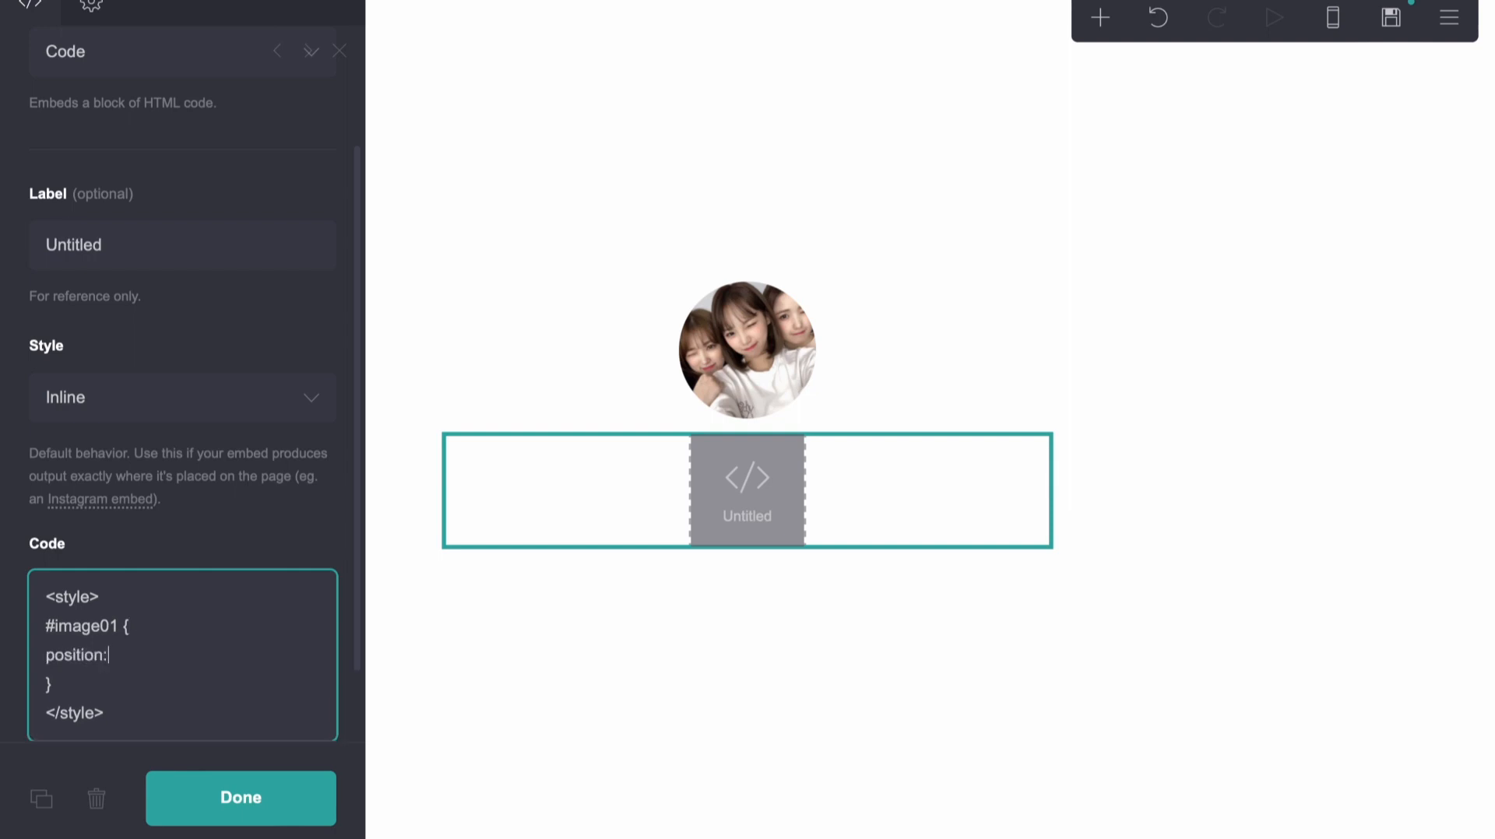
pyautogui.write('absolute;')
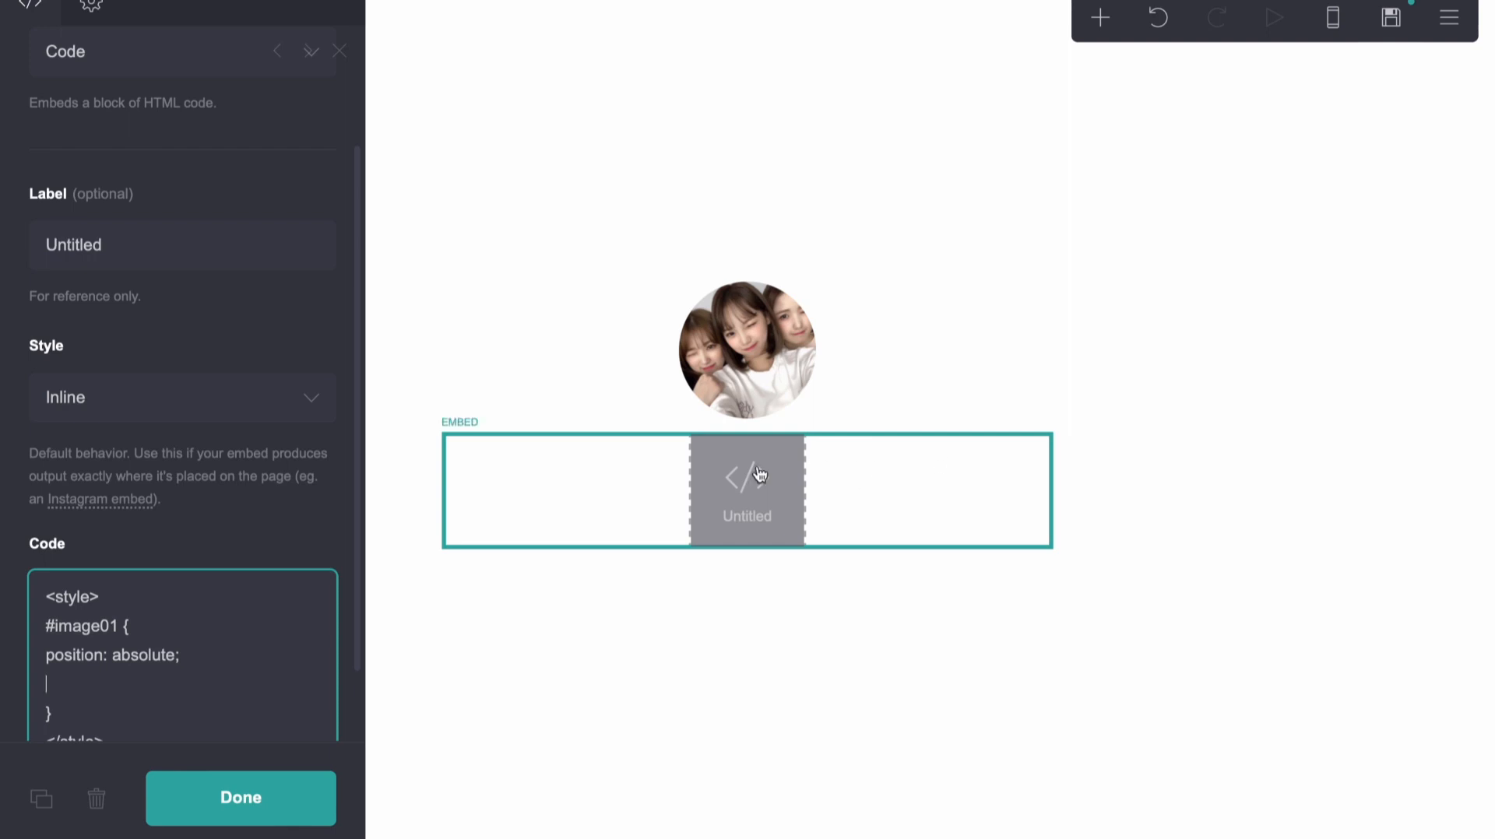
pyautogui.moveTo(447, 168)
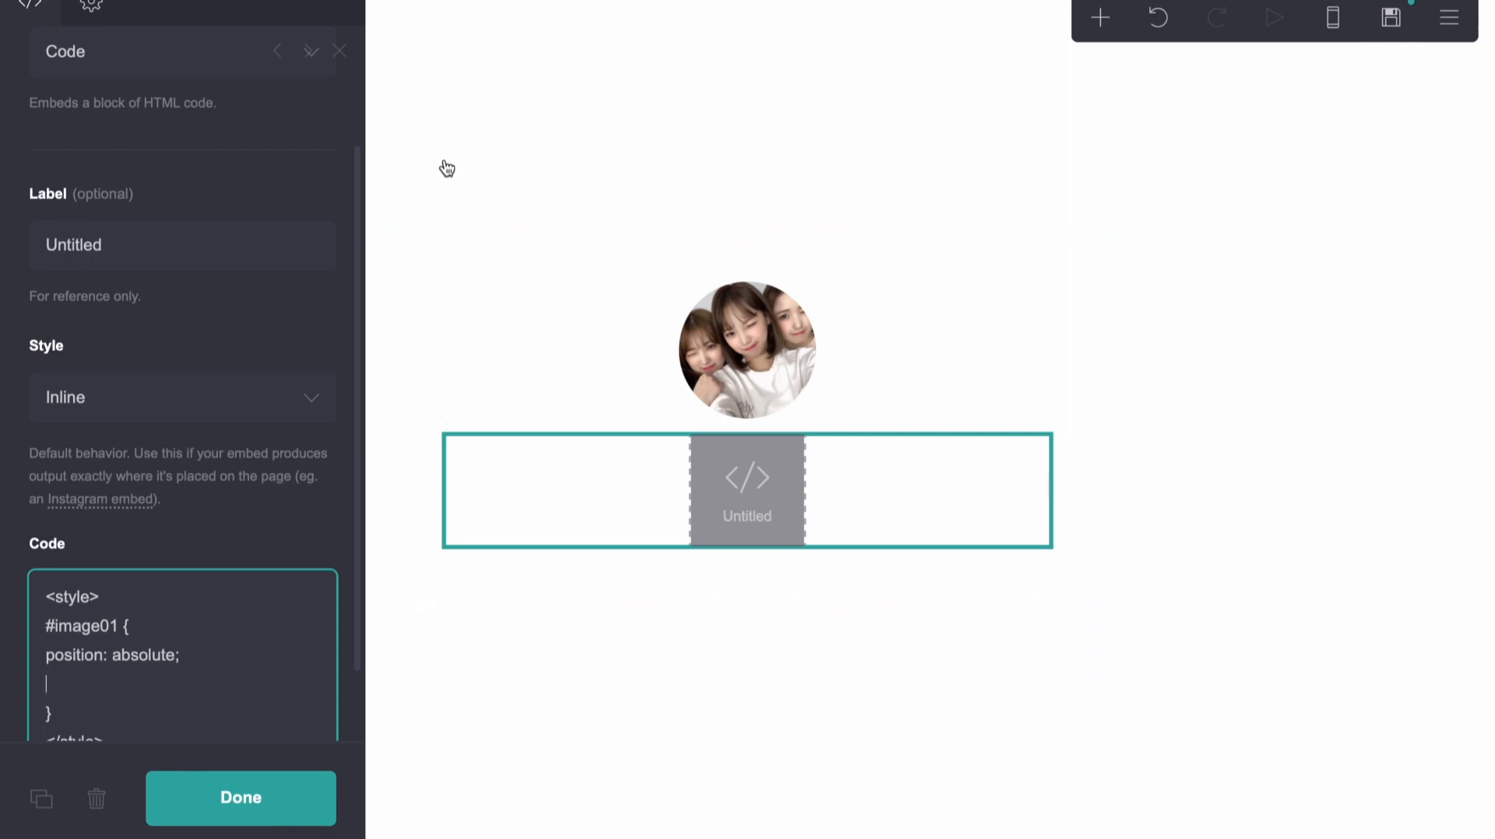
pyautogui.moveTo(433, 171)
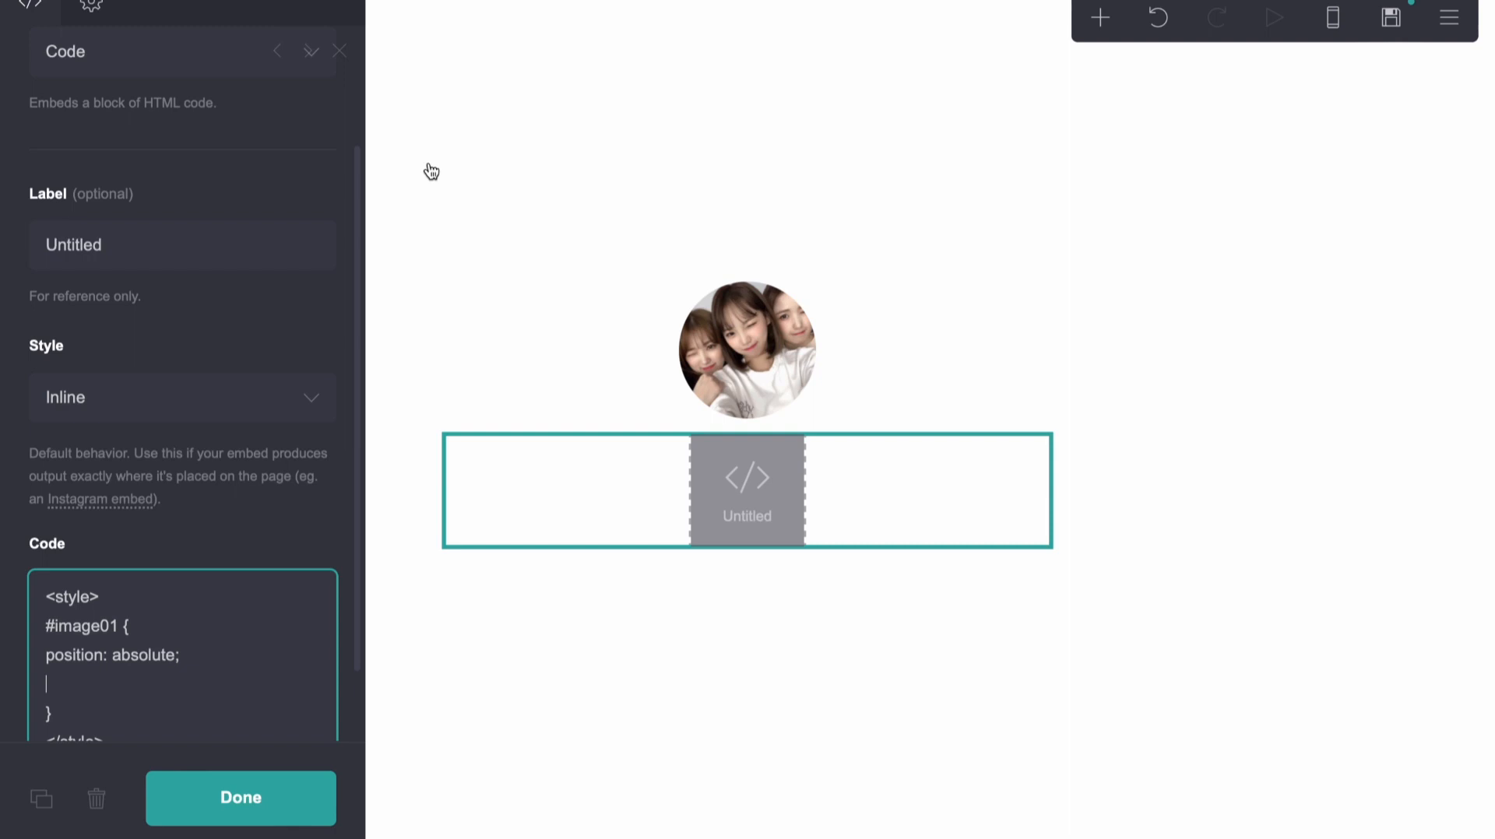
pyautogui.write('left:')
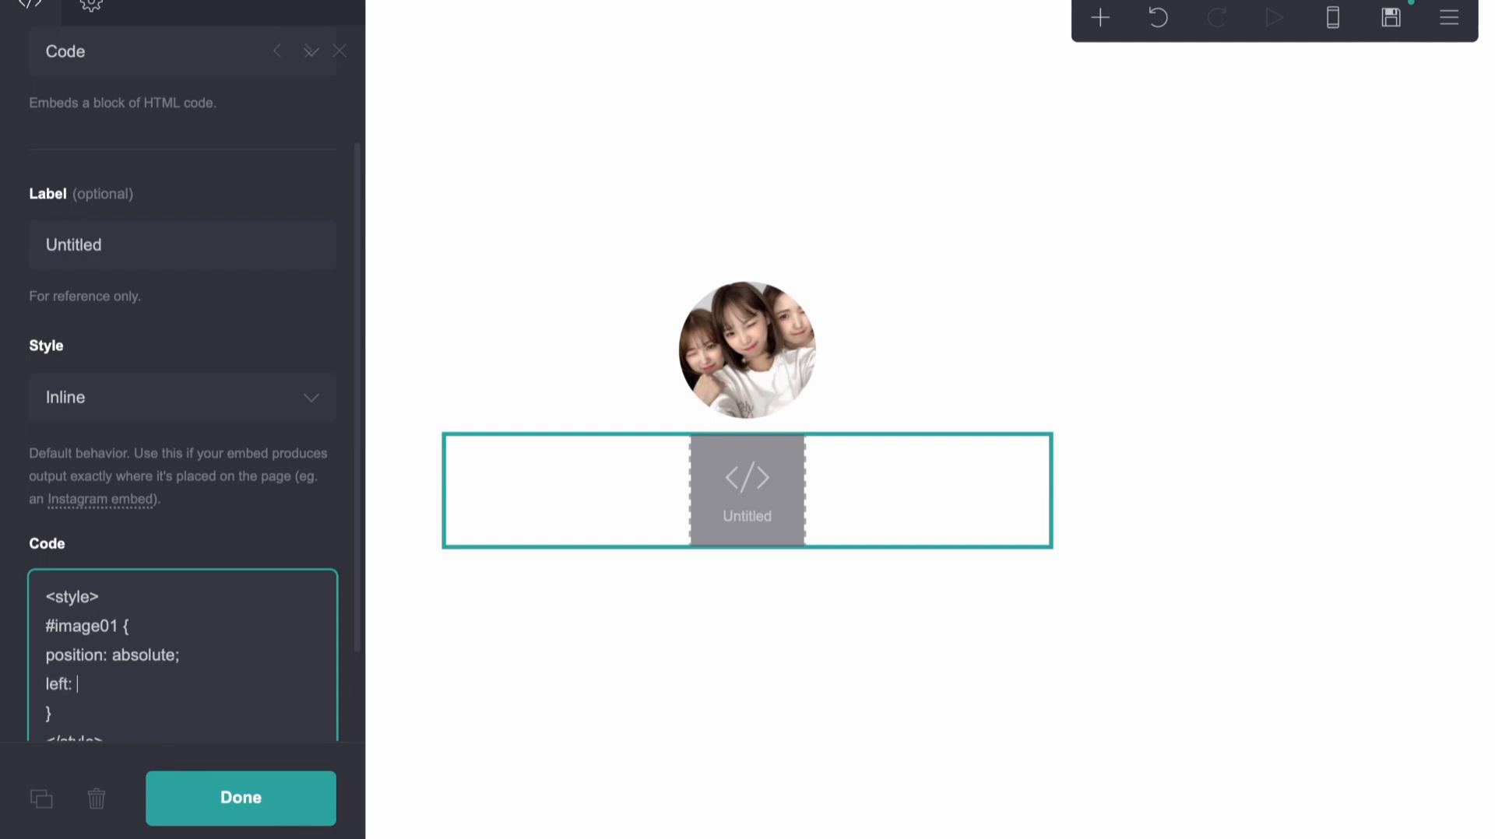
pyautogui.write('2em;')
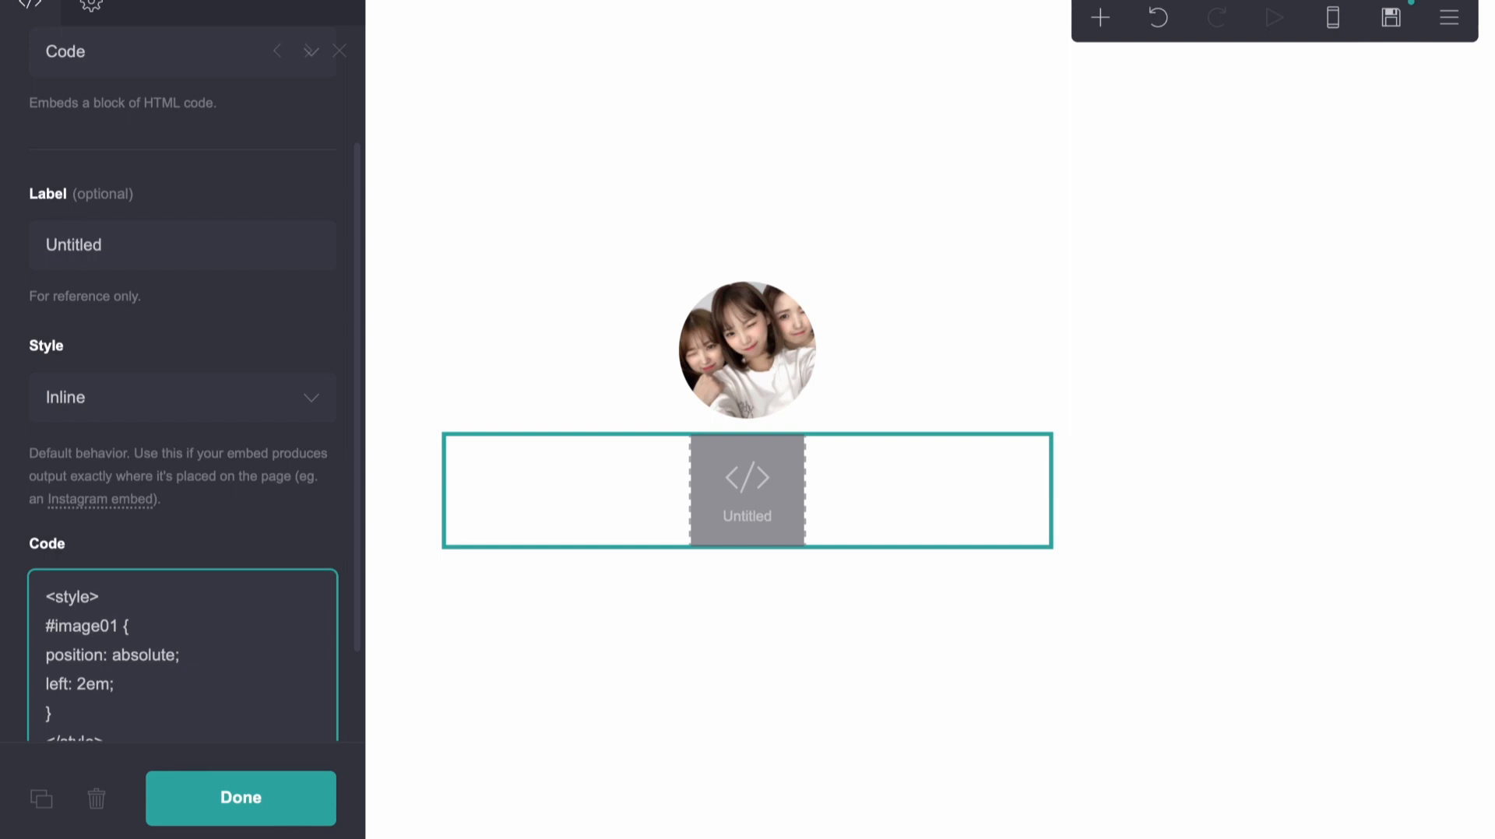
pyautogui.write('bottom: 2')
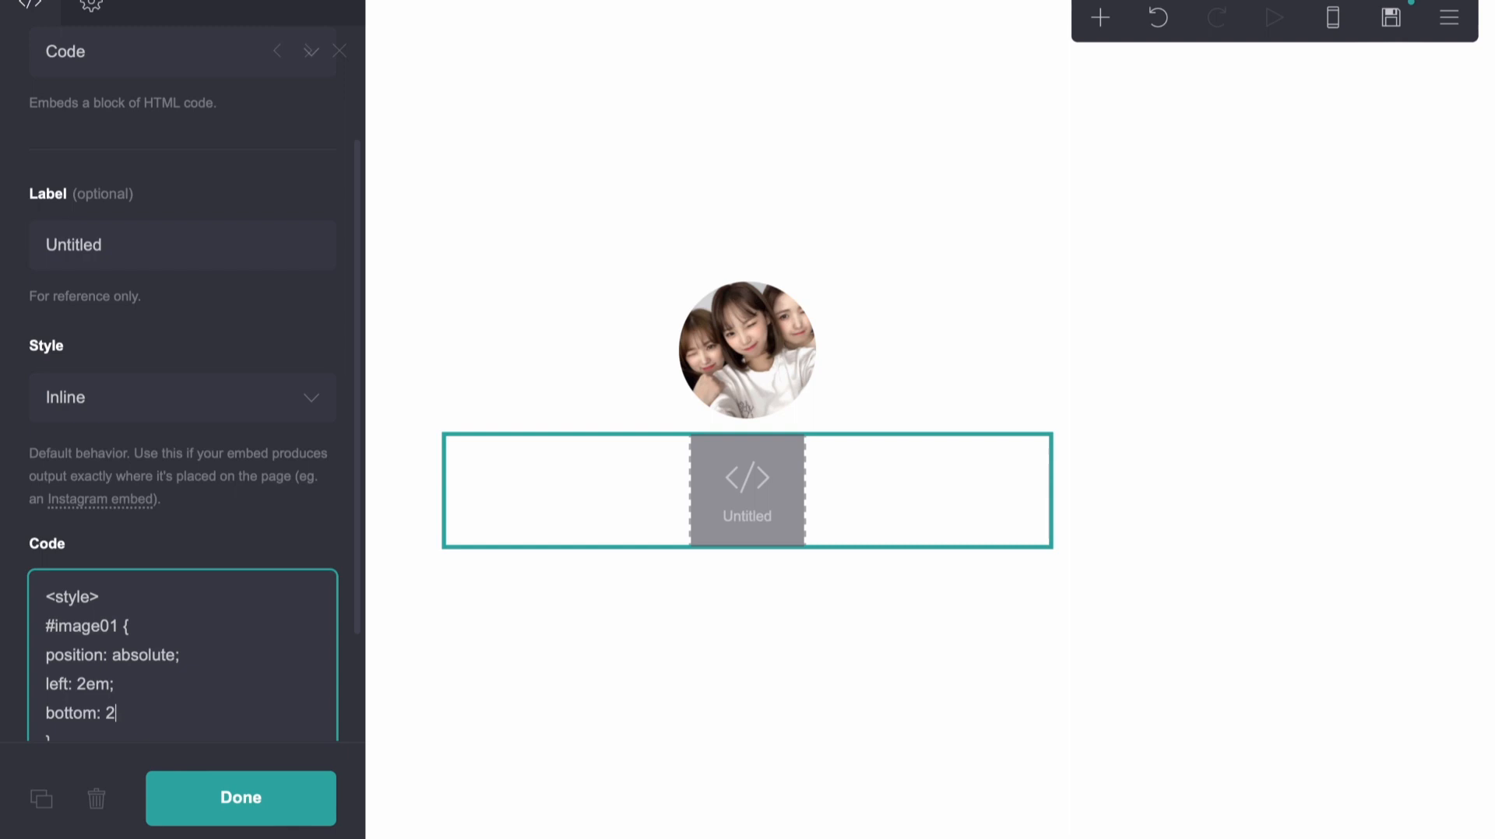
pyautogui.write('em;')
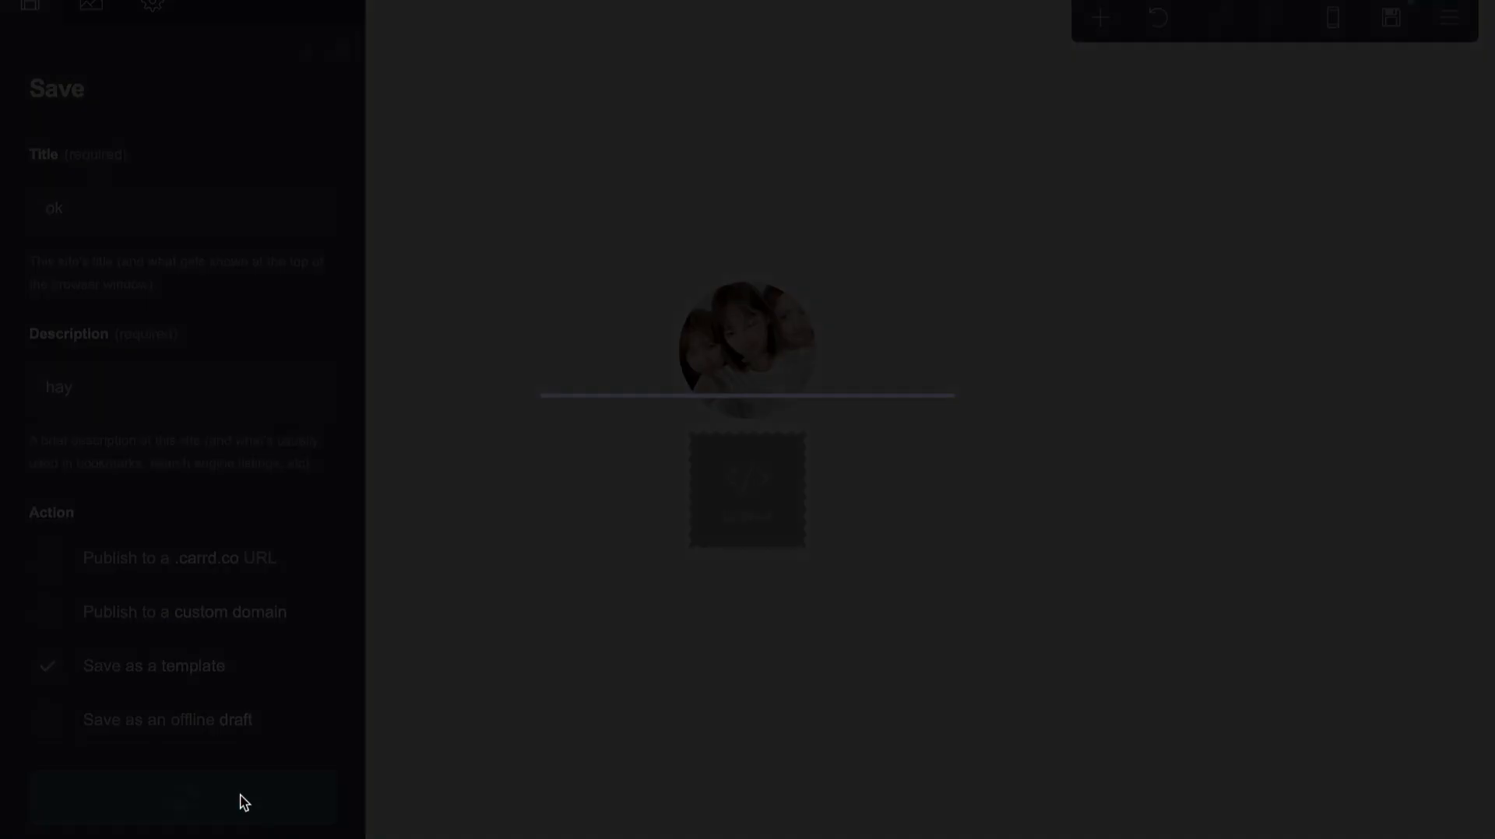
# - Save the site as a template and dismiss the Done! confirmation
pyautogui.click(182, 797)
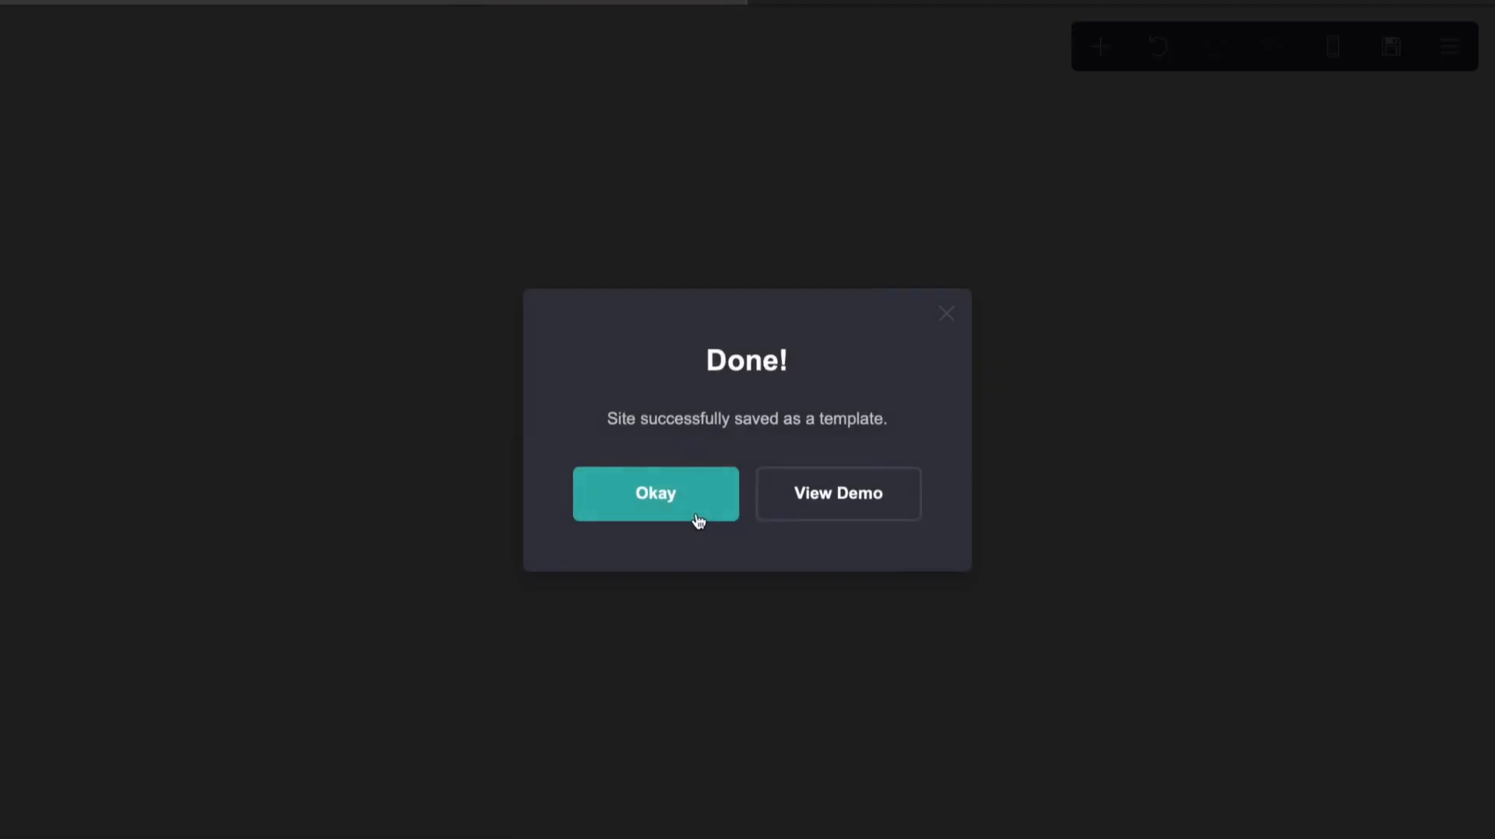
pyautogui.click(655, 493)
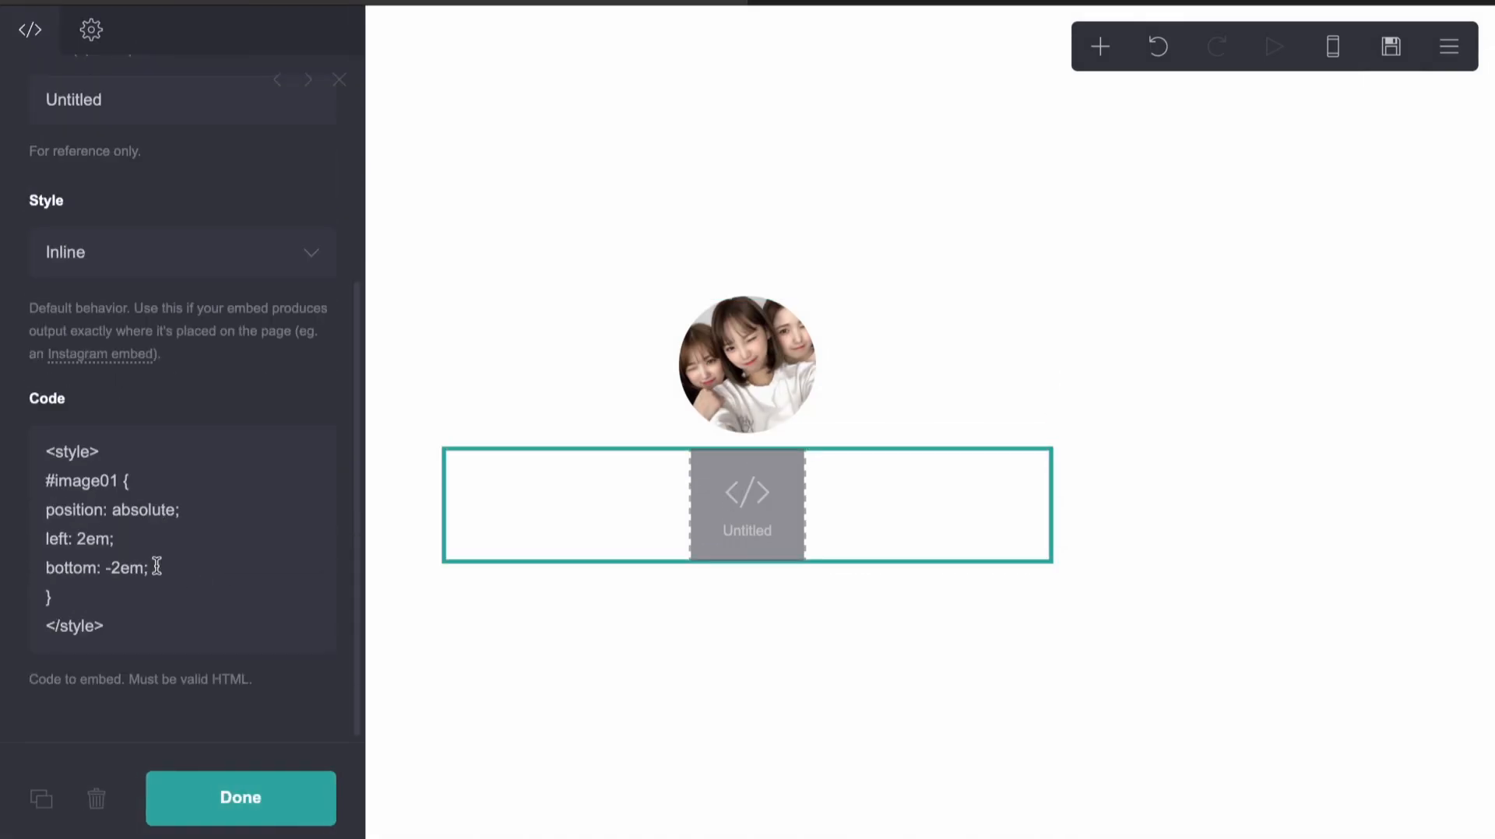
# - Change the photo's offset to top: 2em and re-save the site as a template
pyautogui.write('top: ;')
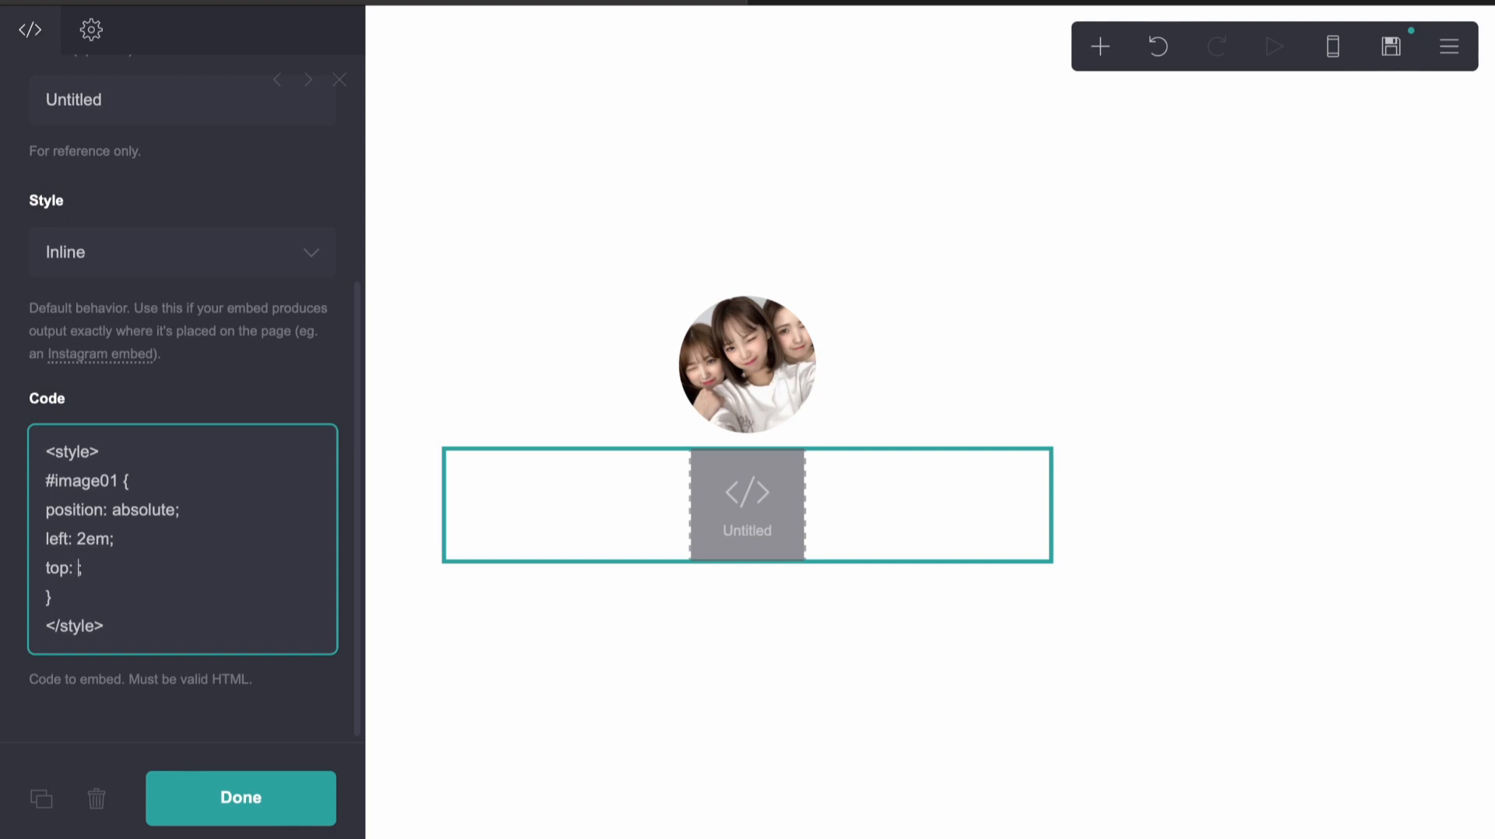
pyautogui.write('2em')
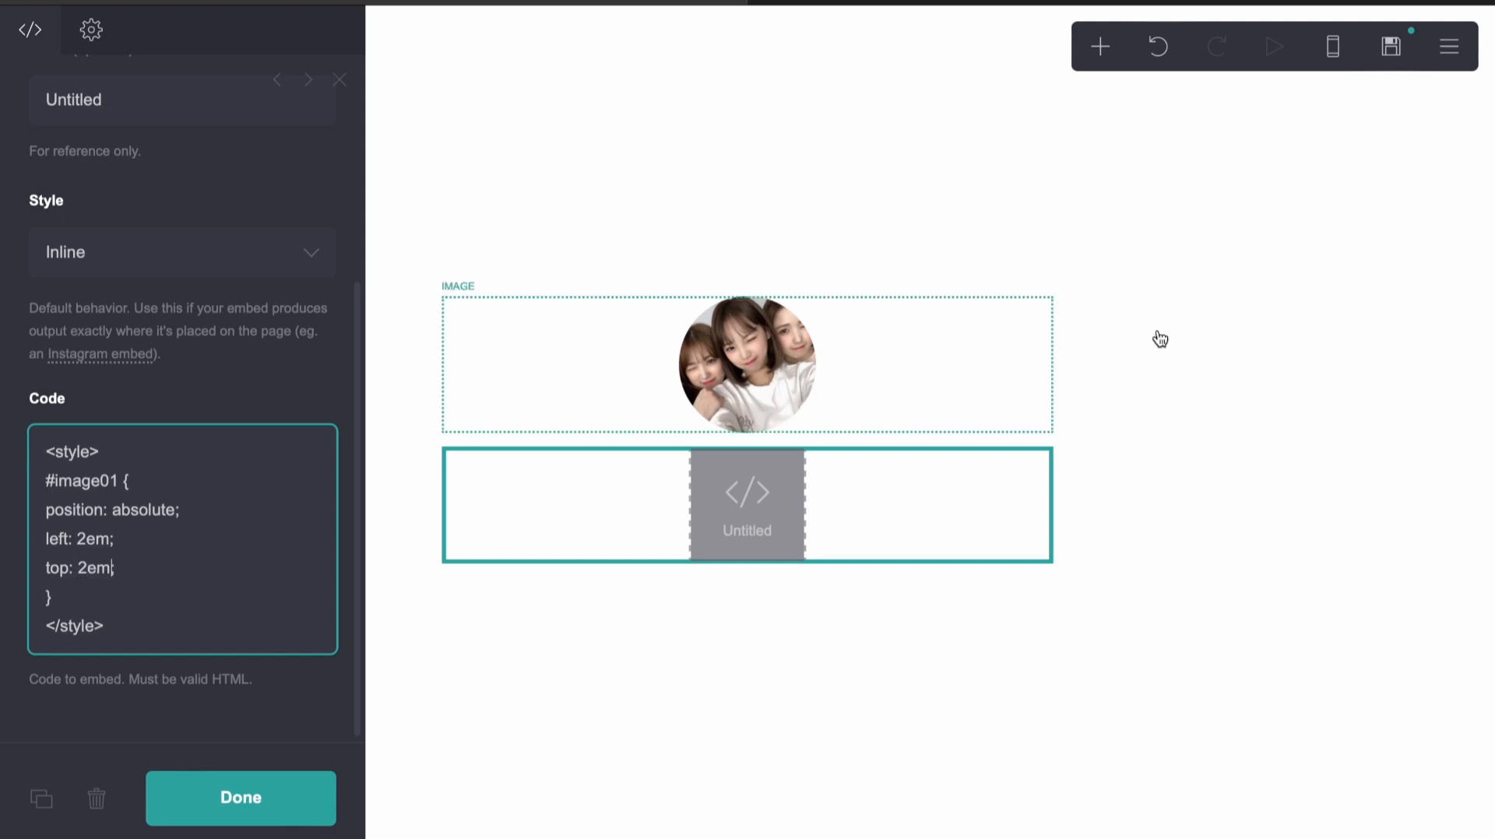
pyautogui.click(1389, 46)
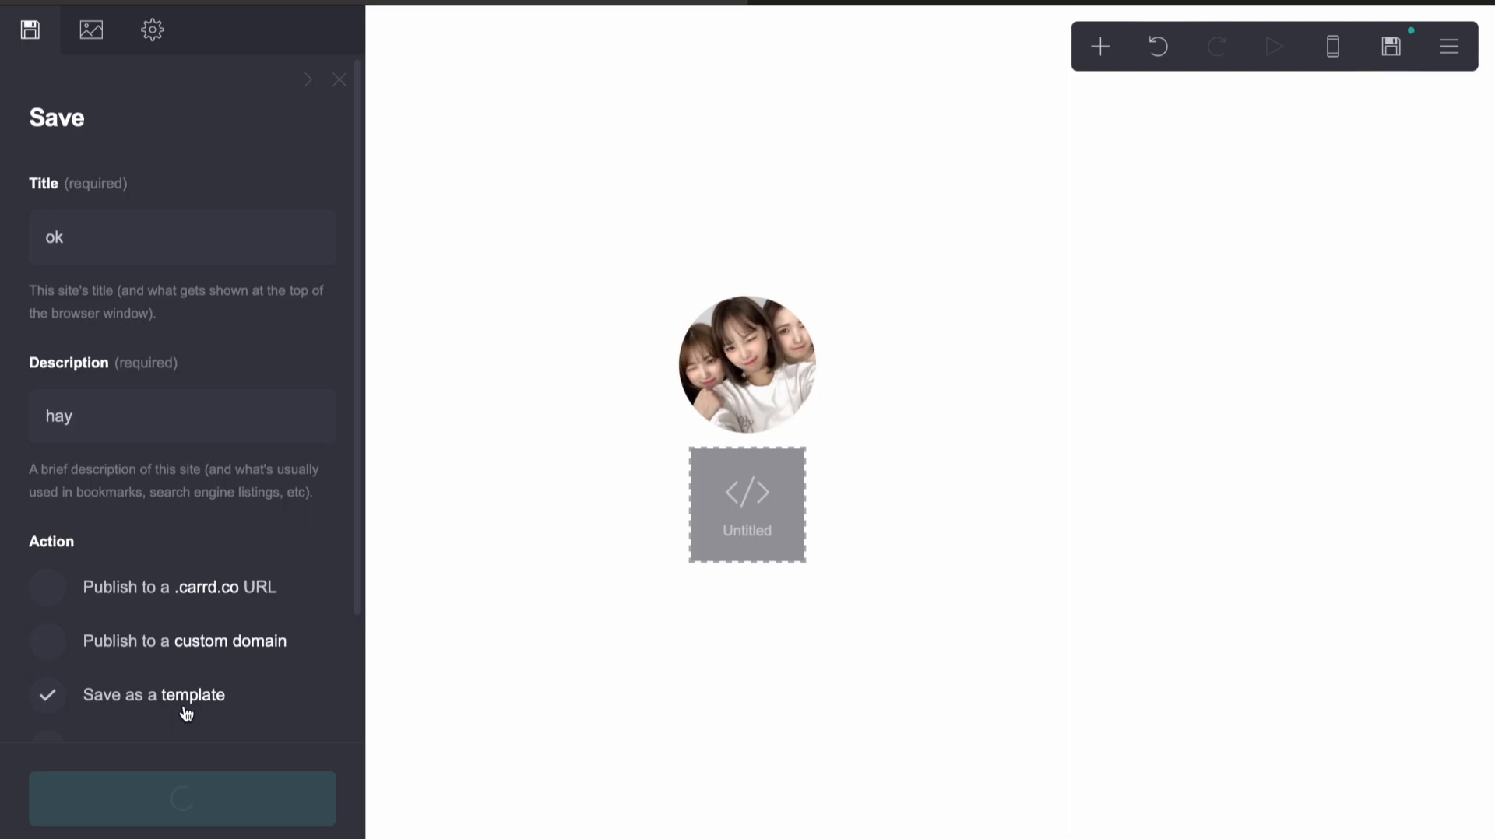
pyautogui.click(183, 798)
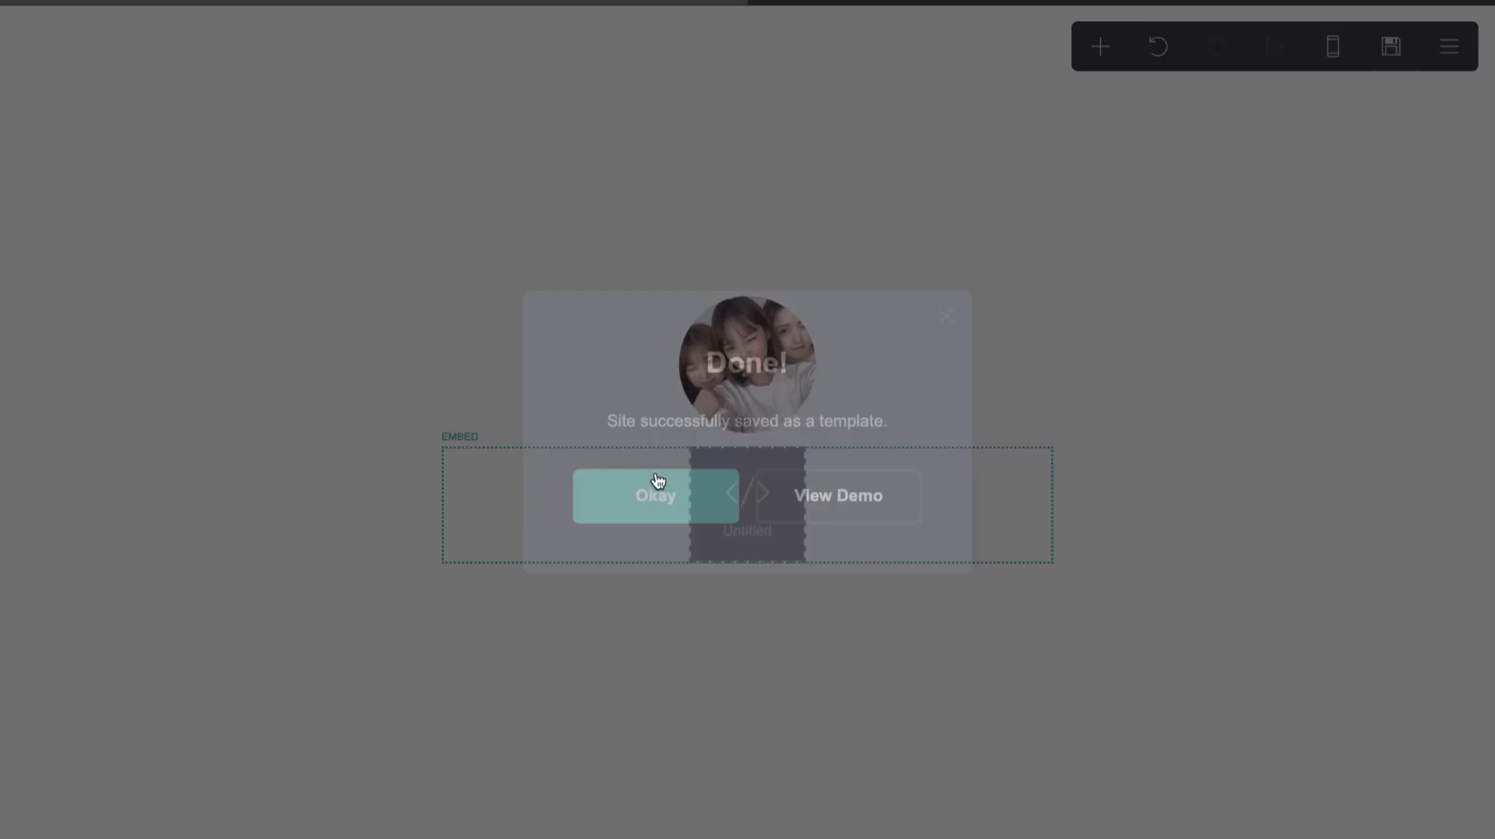
pyautogui.click(654, 496)
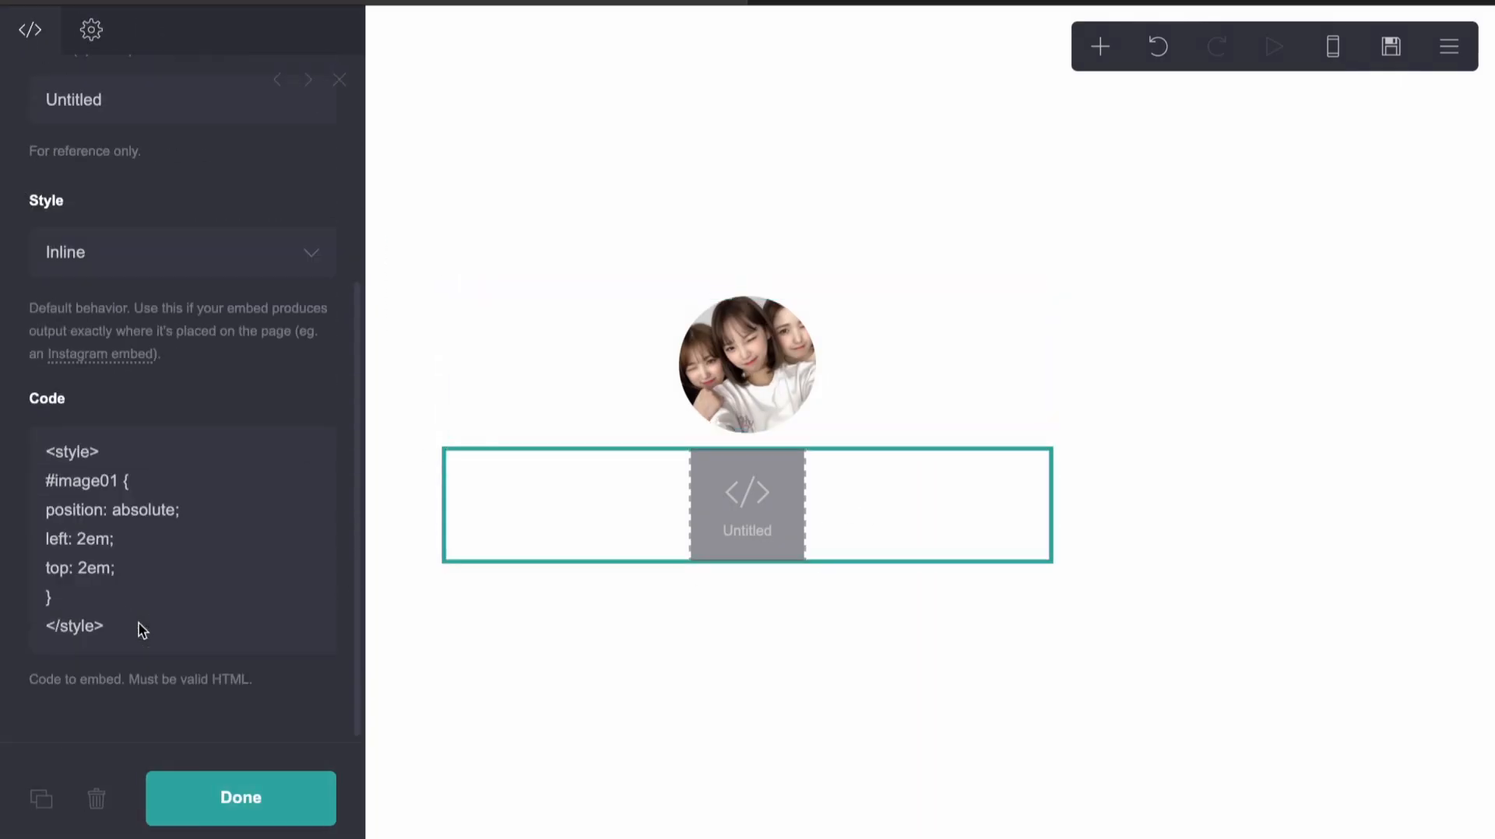
pyautogui.click(81, 539)
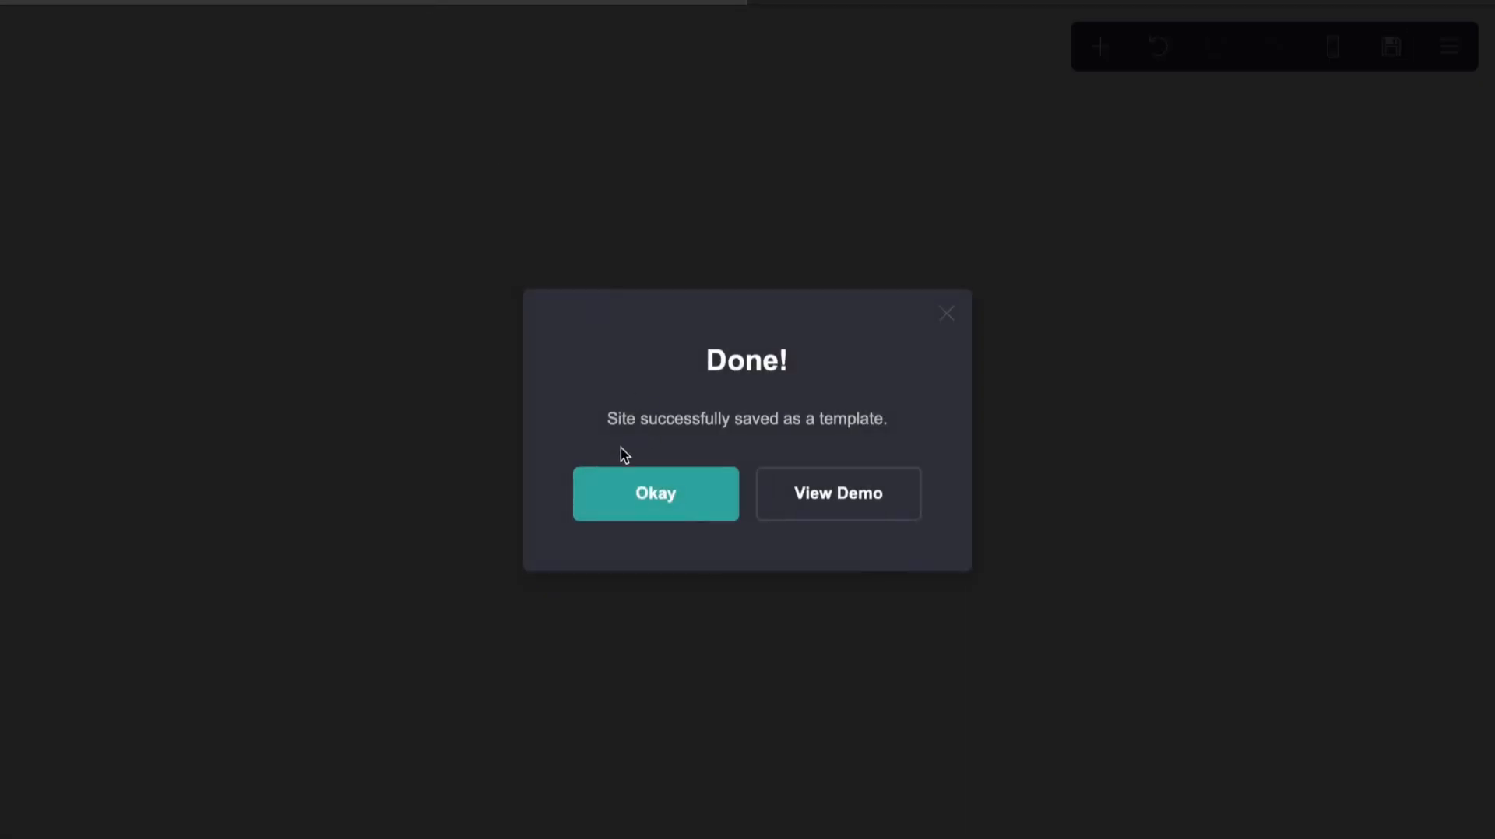
pyautogui.click(655, 493)
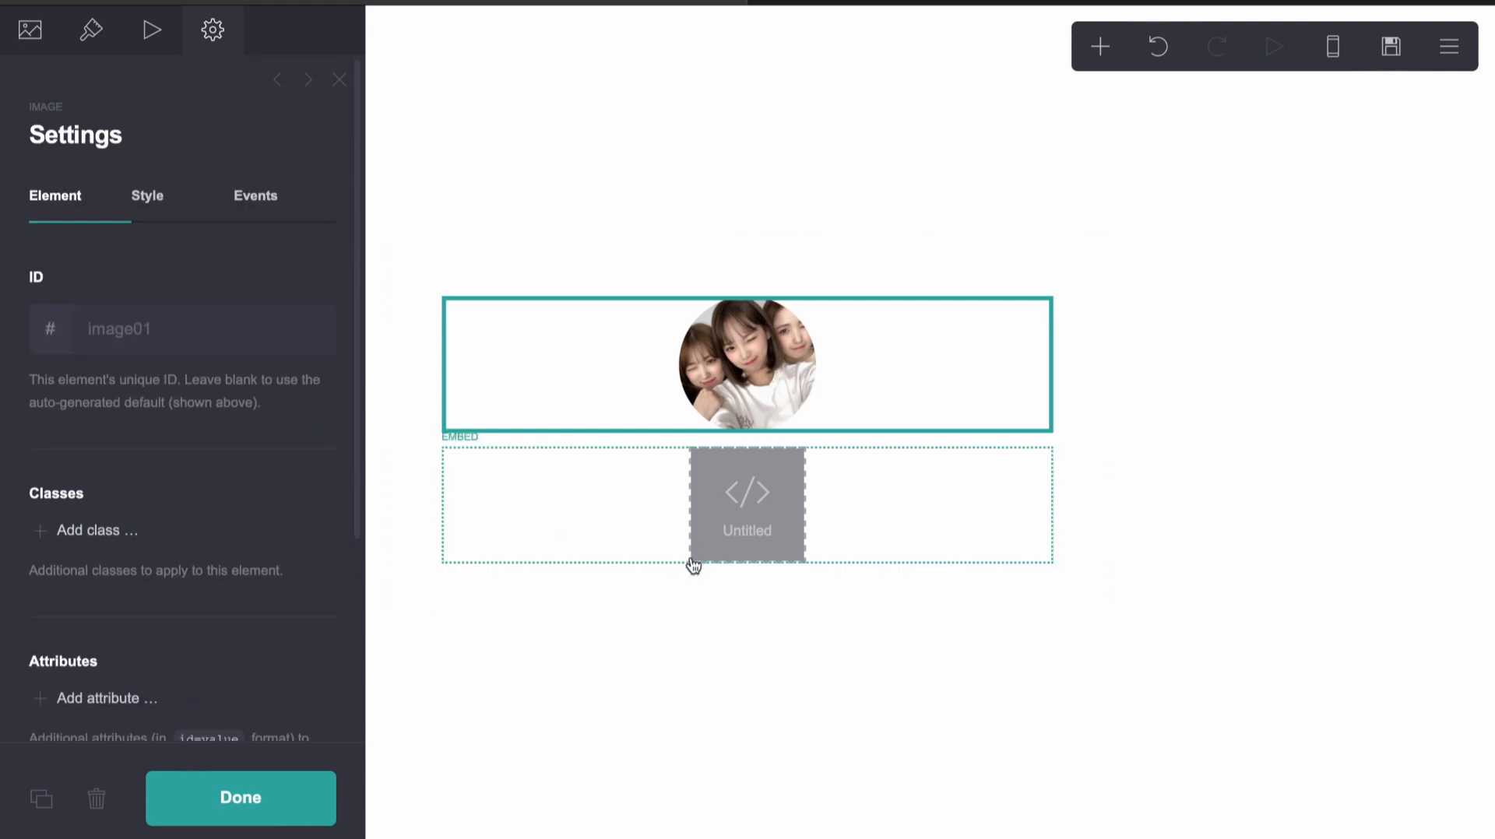
# - Review the embed's style code, then open the photo's custom Style settings
pyautogui.click(746, 504)
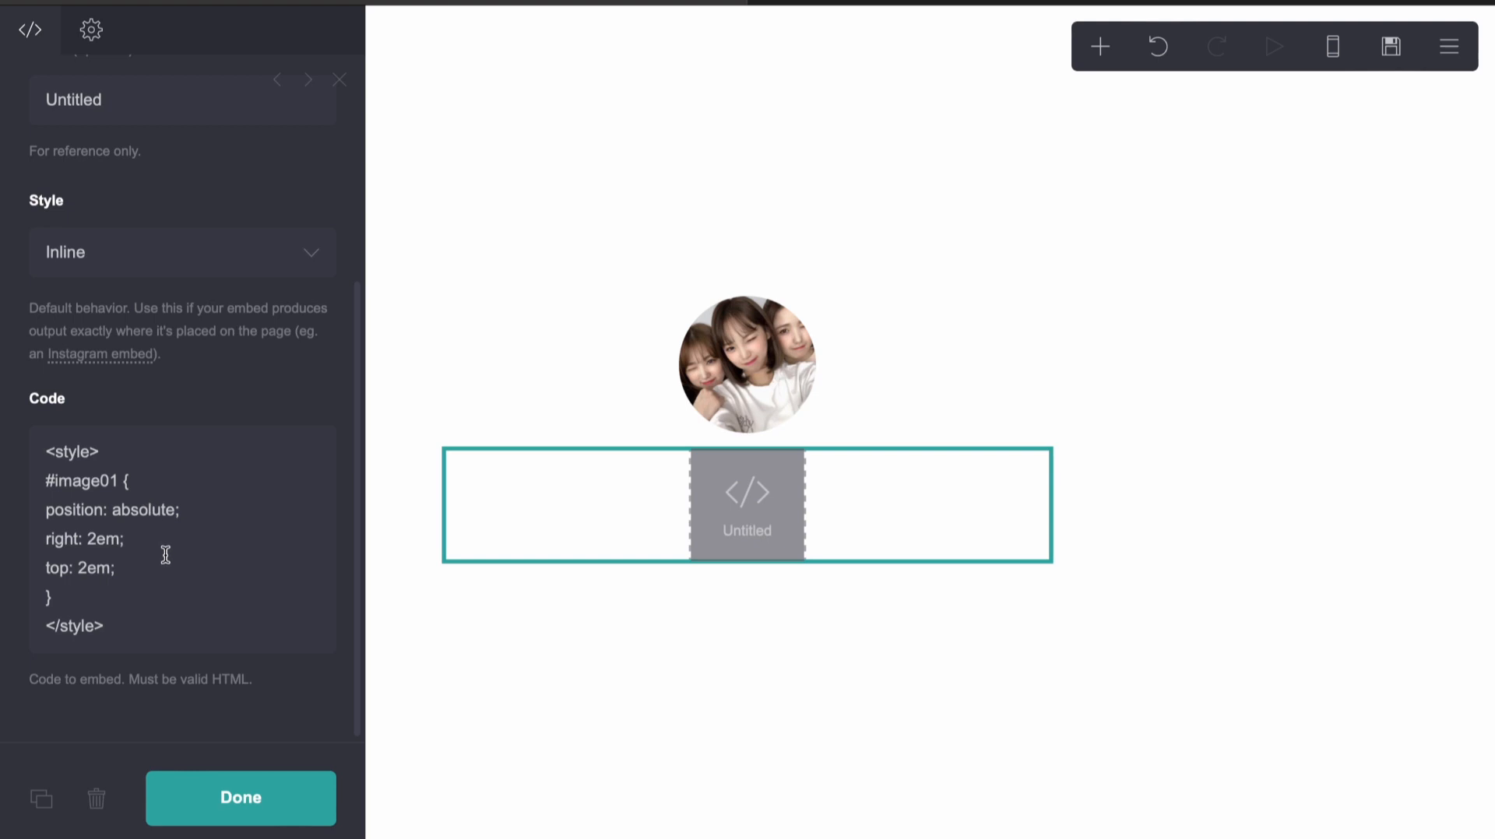
pyautogui.moveTo(111, 599)
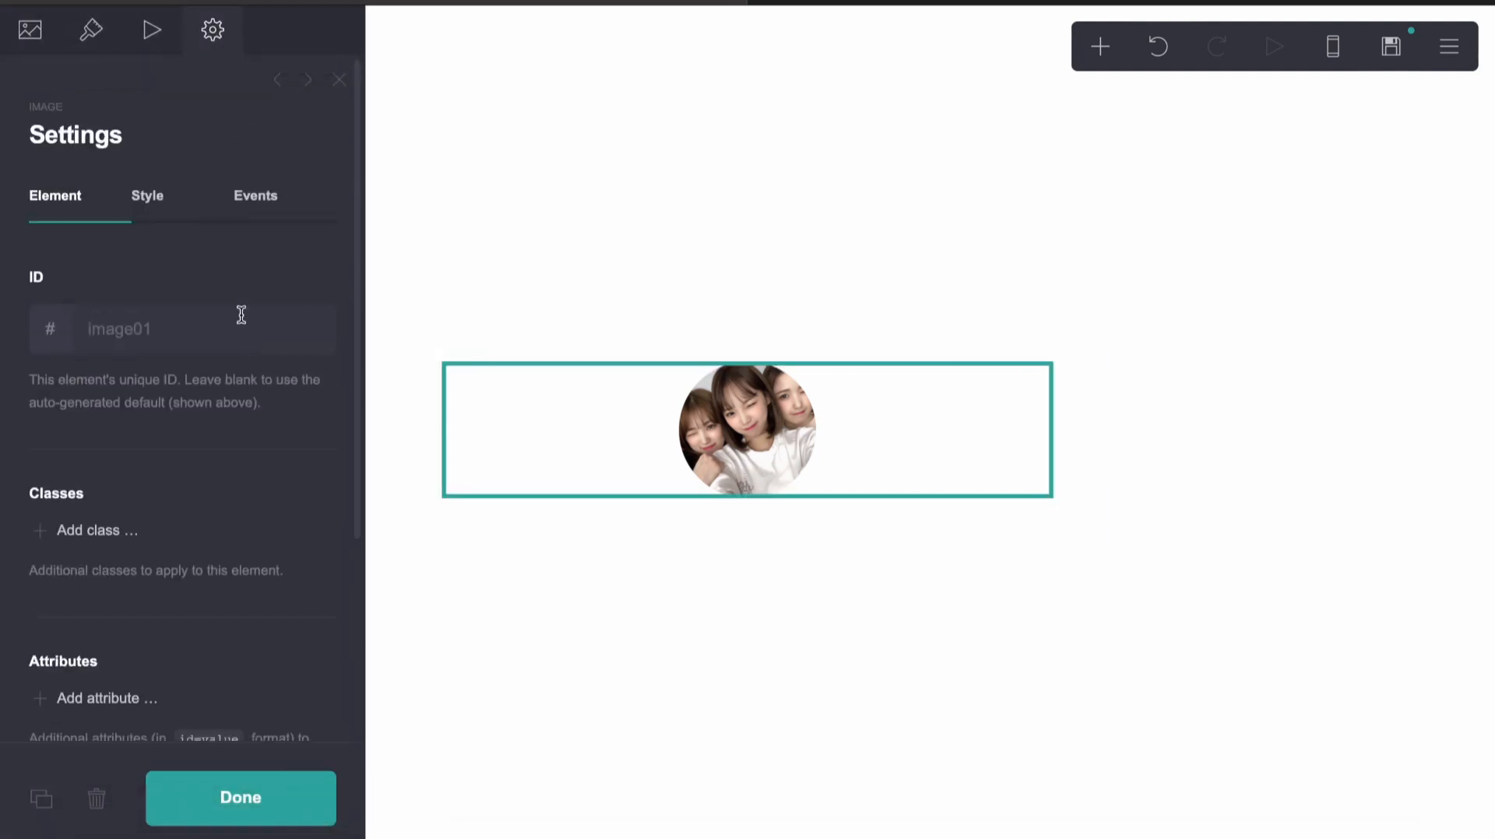
pyautogui.moveTo(145, 201)
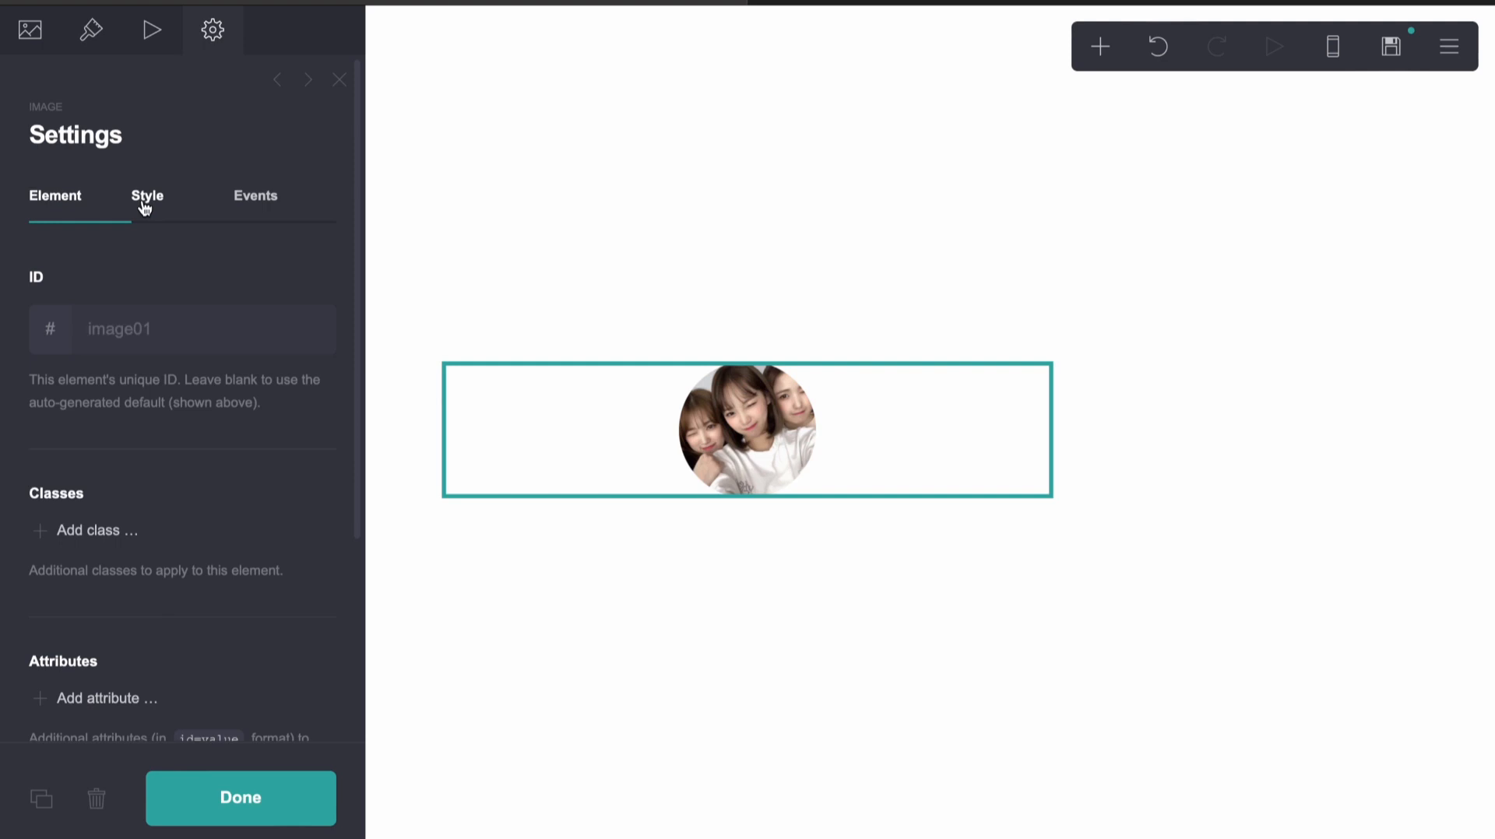
pyautogui.click(147, 196)
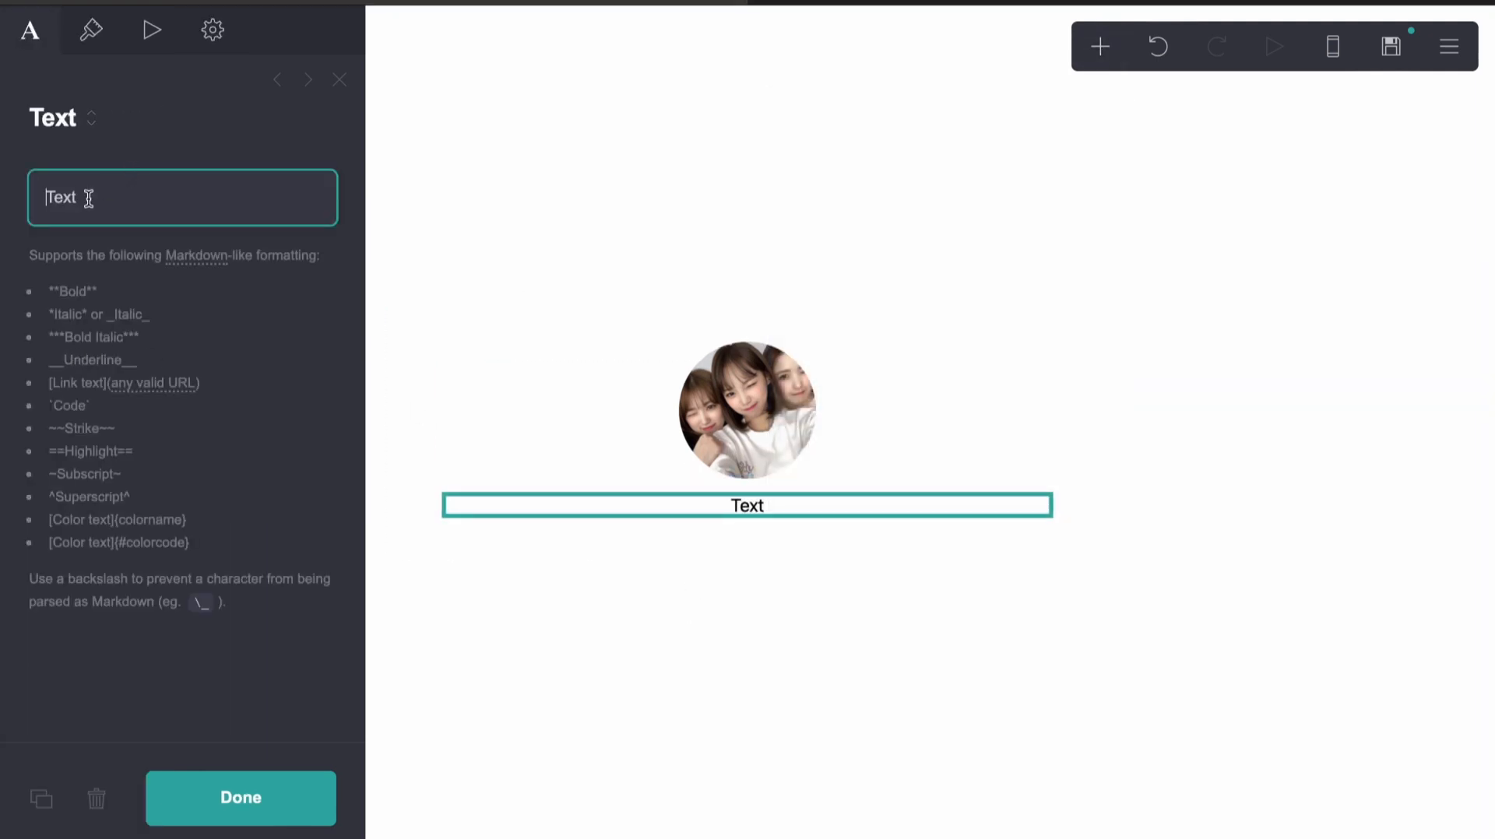
# - Enter the 'blah blah' text and open its custom Style settings
pyautogui.write('blah bnl')
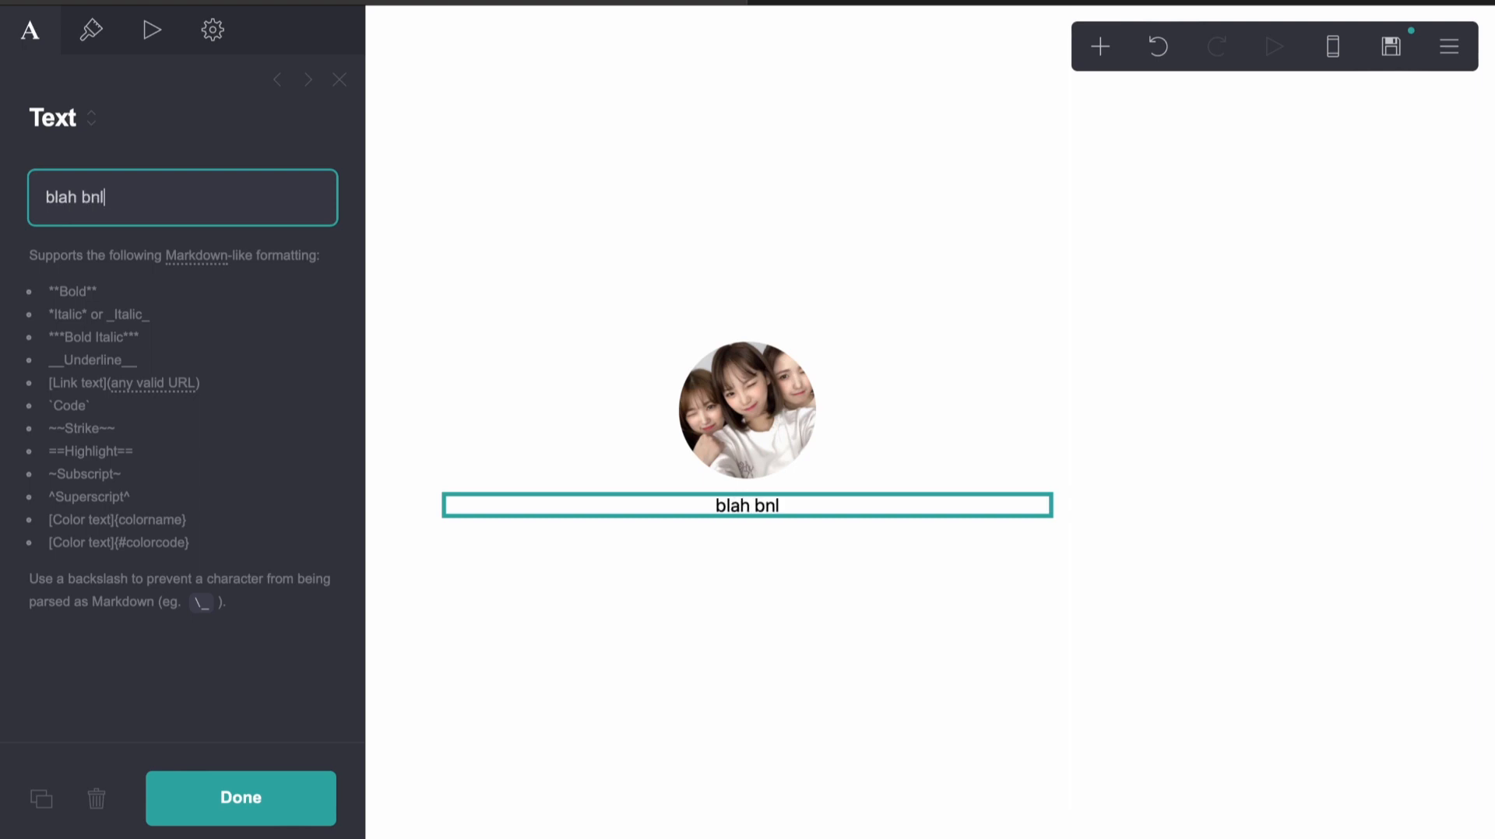
pyautogui.write('blah blah blha')
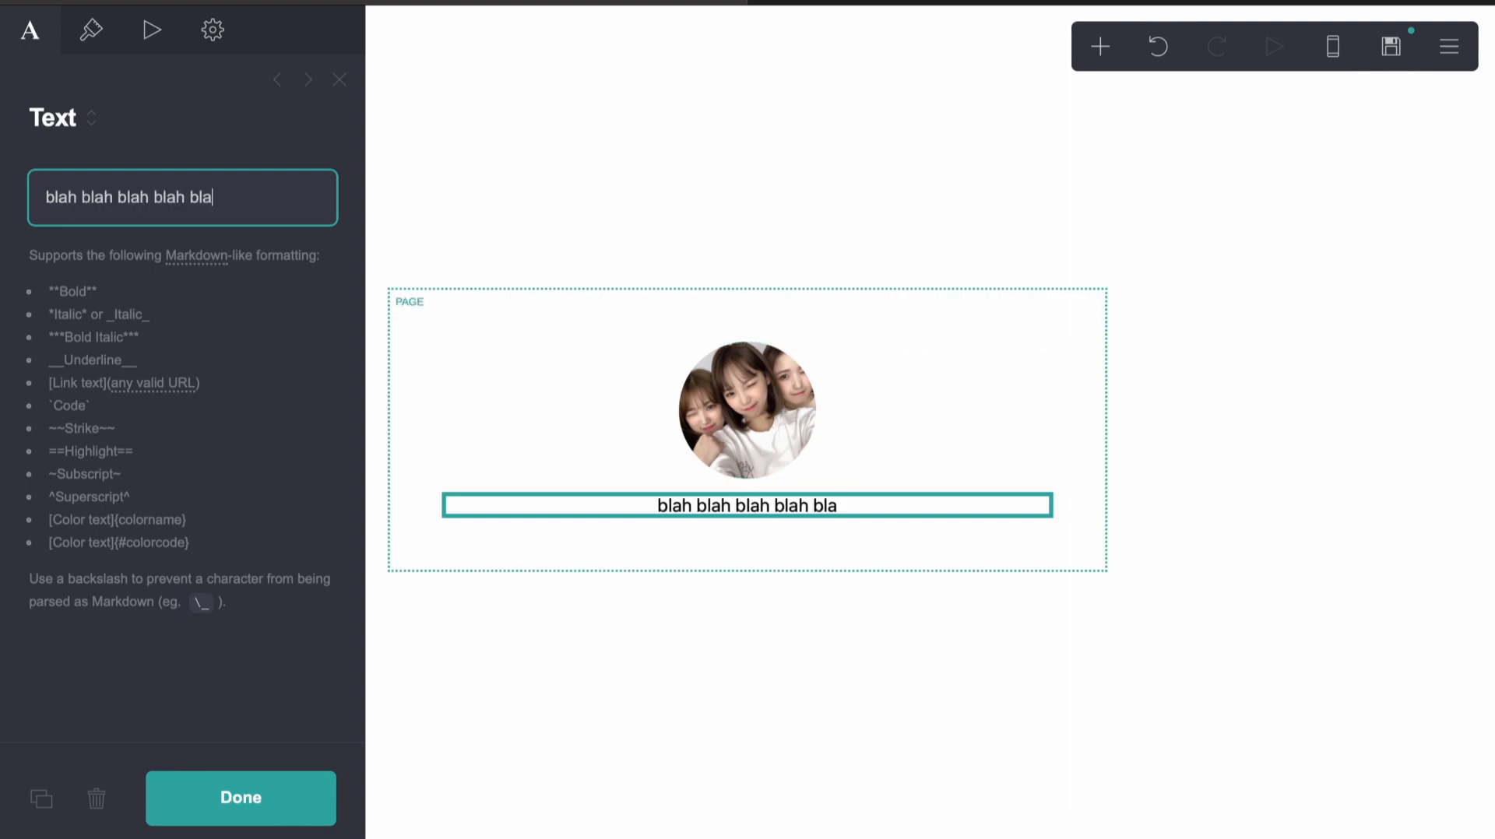
pyautogui.click(213, 29)
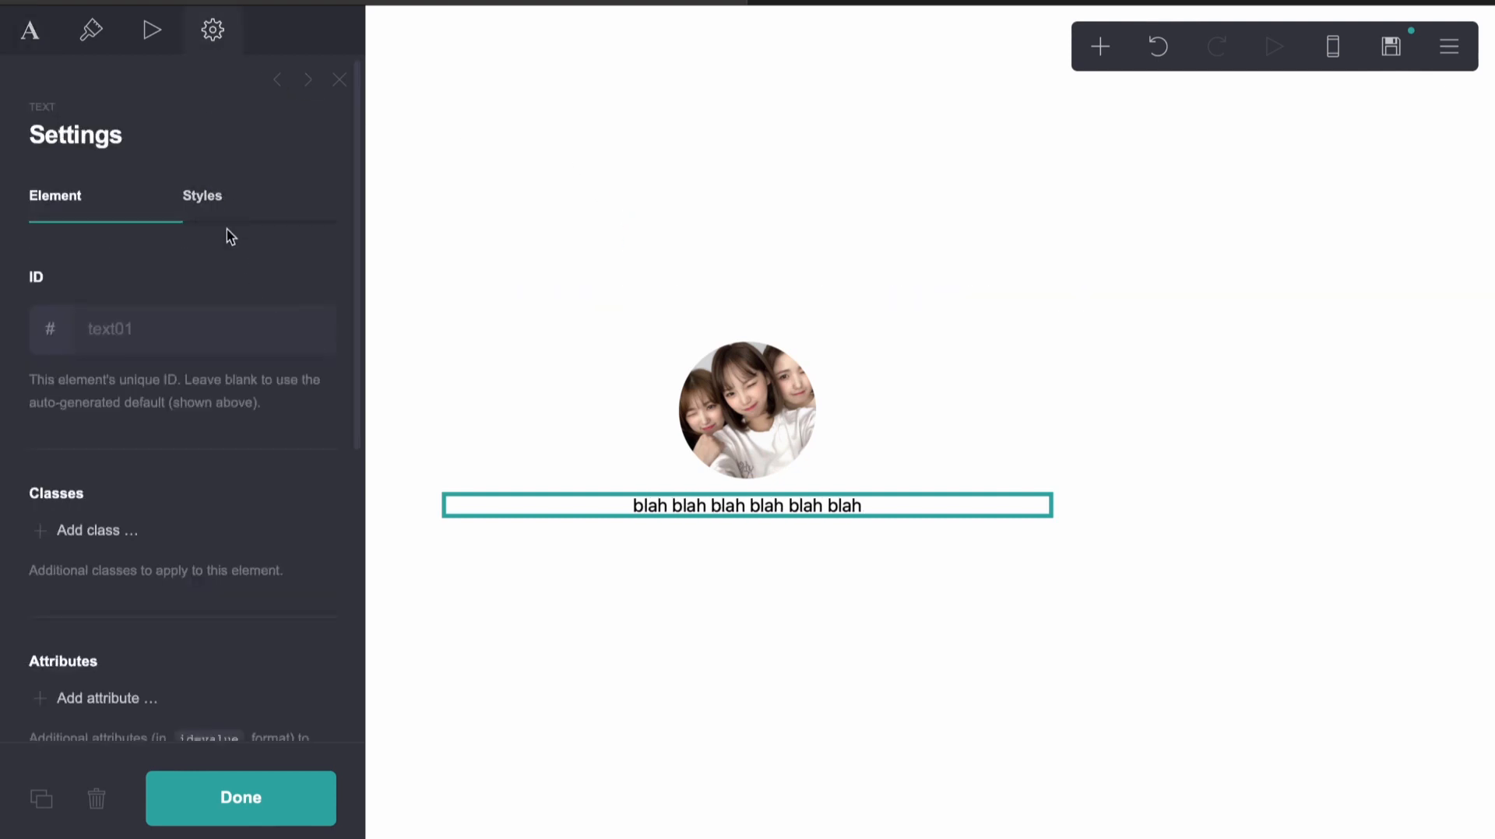
pyautogui.click(200, 195)
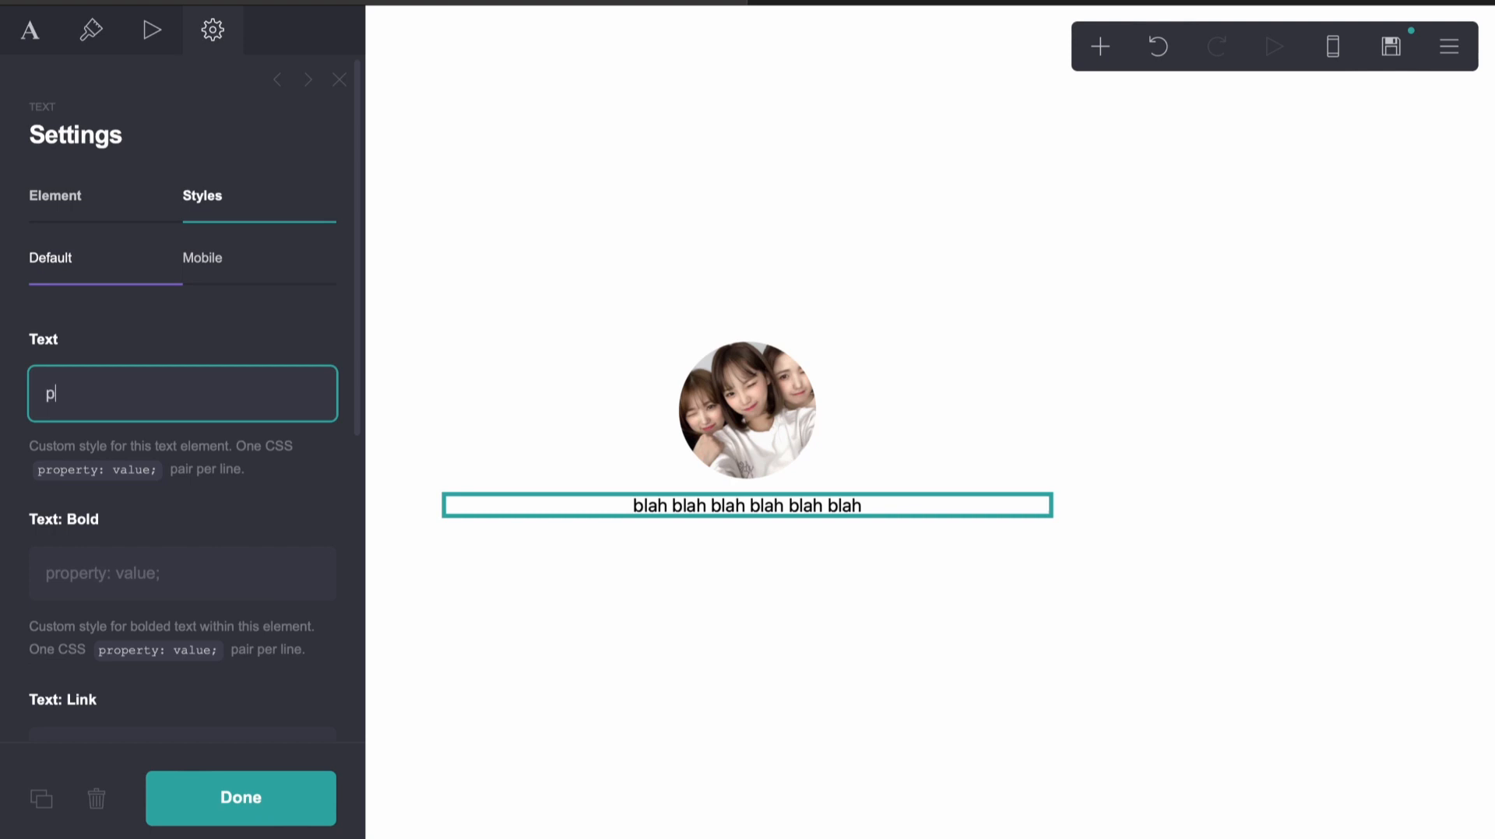
# - Give the text custom CSS: position relative, left 10em, bottom 3em
pyautogui.write('osition: relativ')
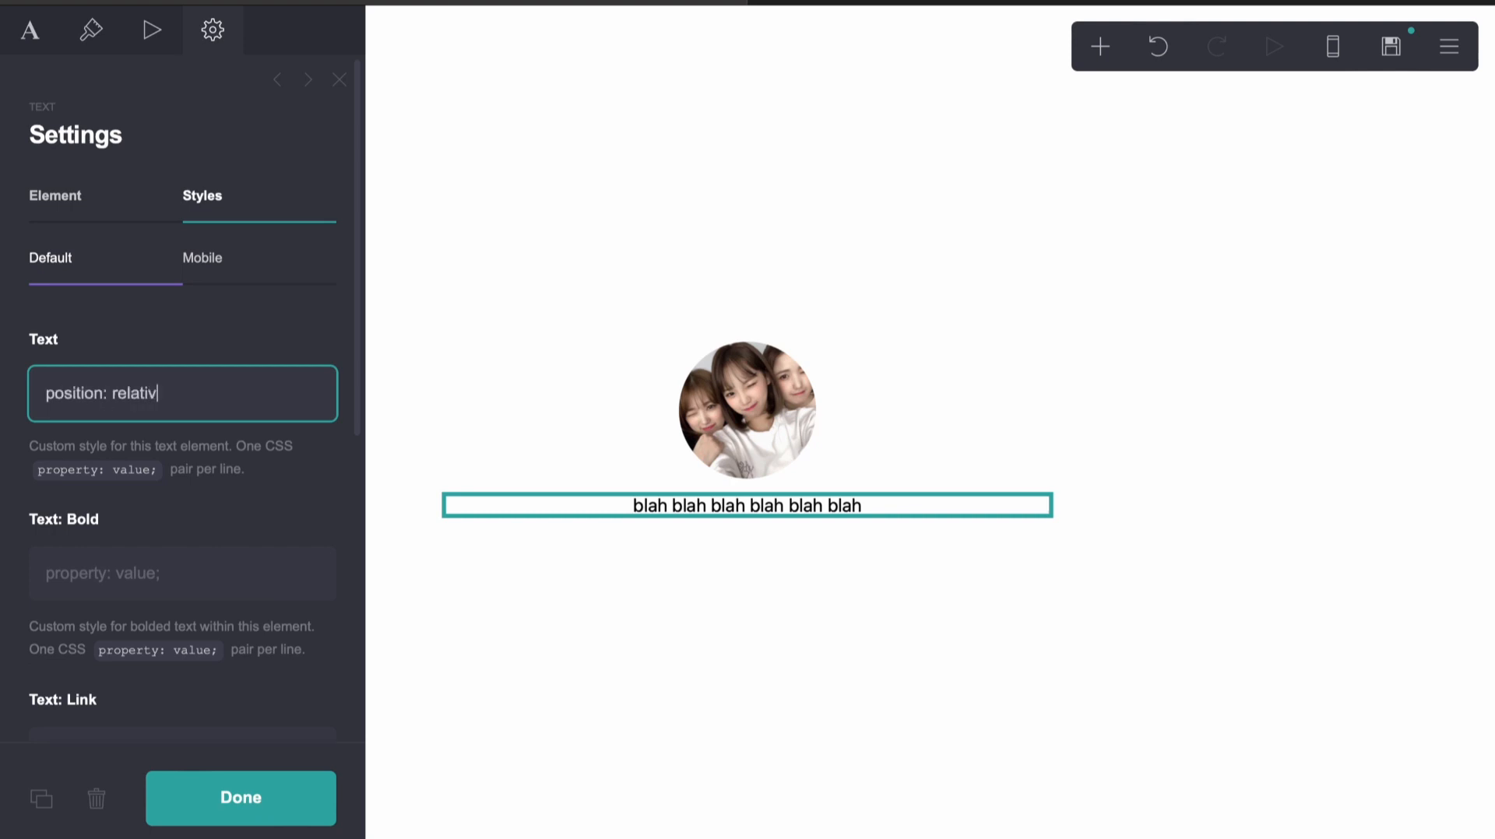
pyautogui.write('e;')
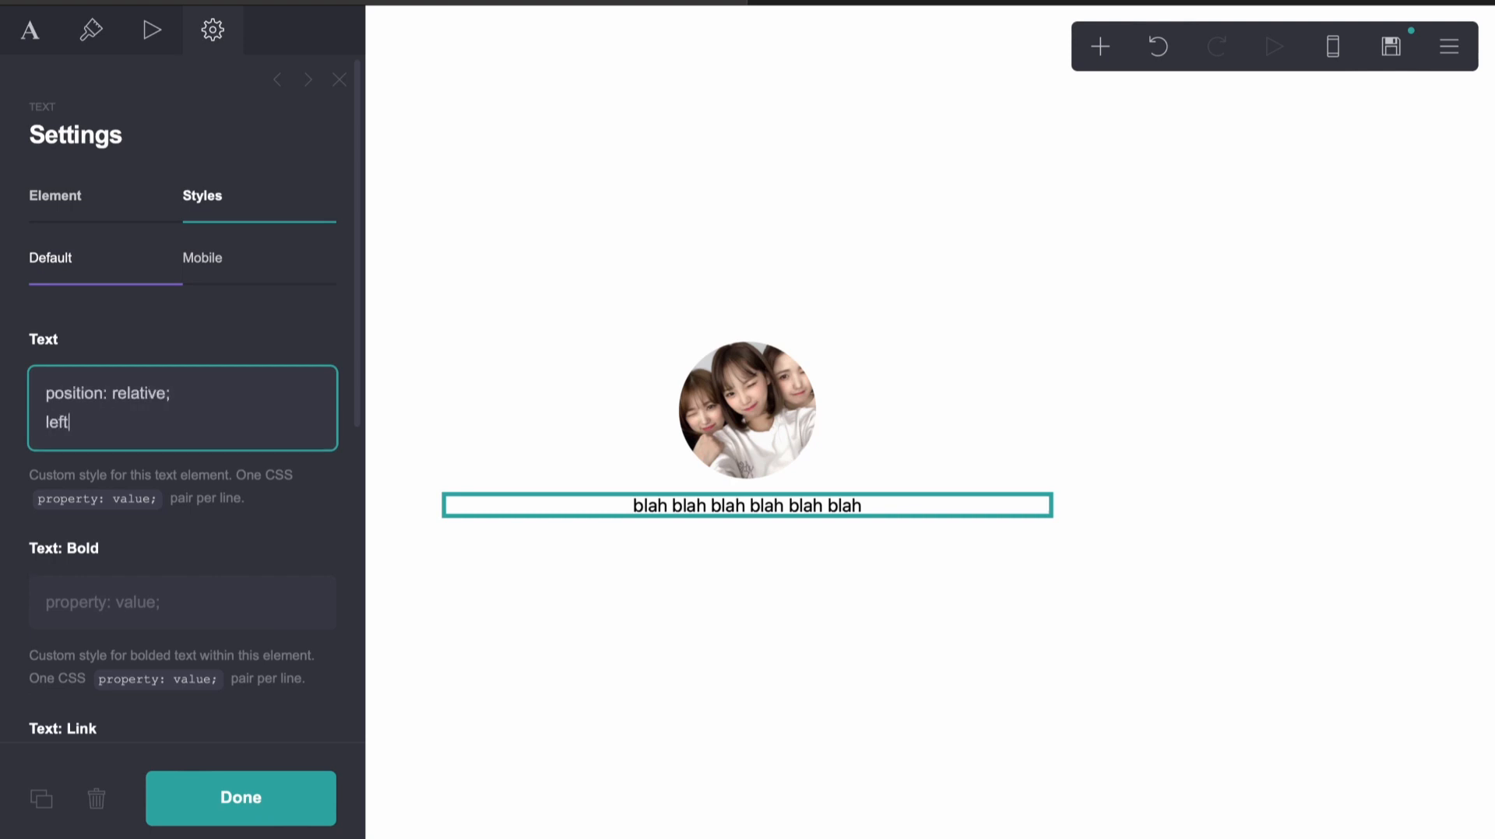
pyautogui.write('2em;')
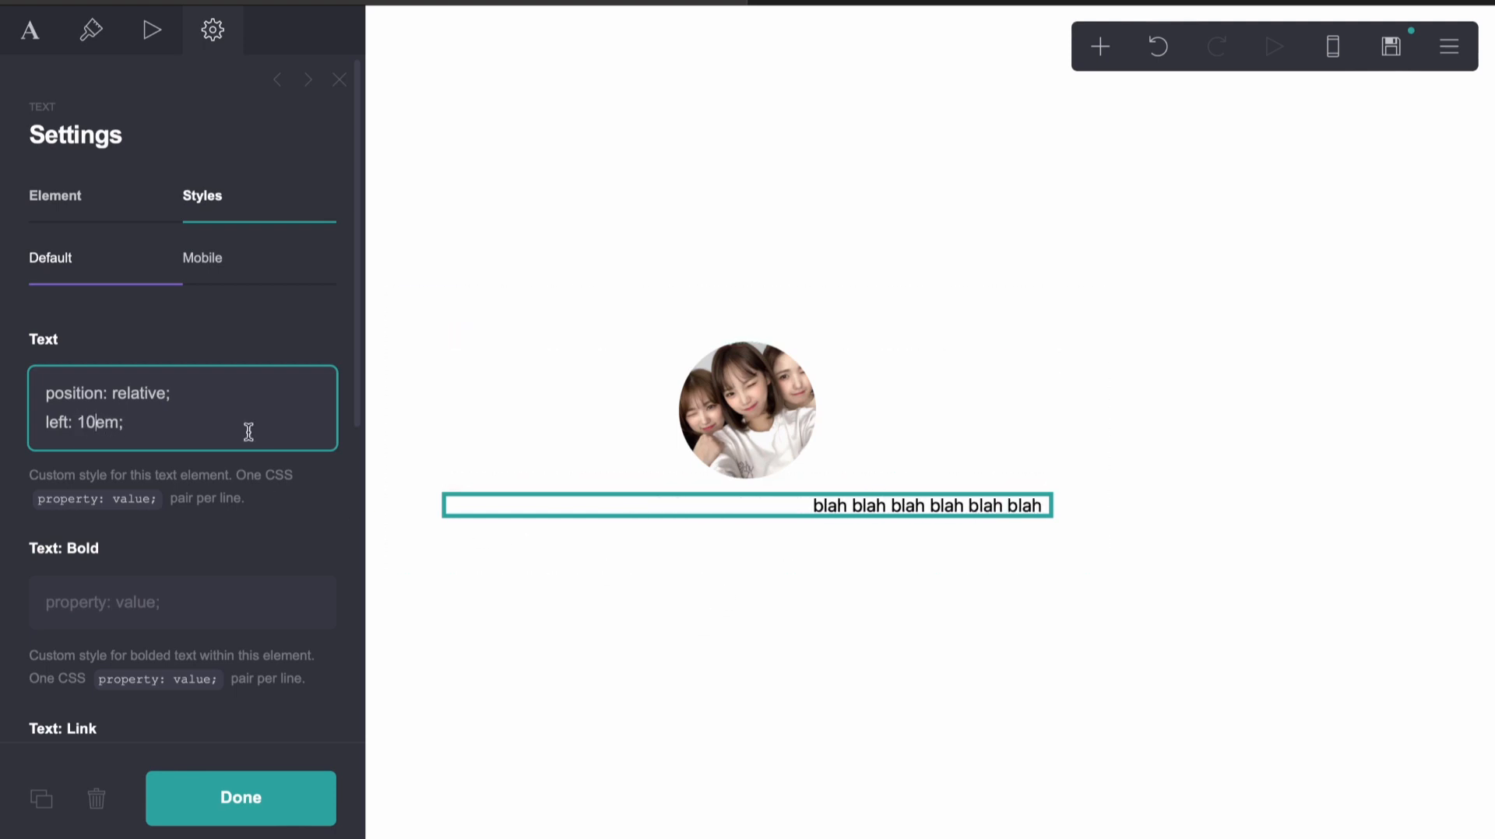
pyautogui.write('absolu')
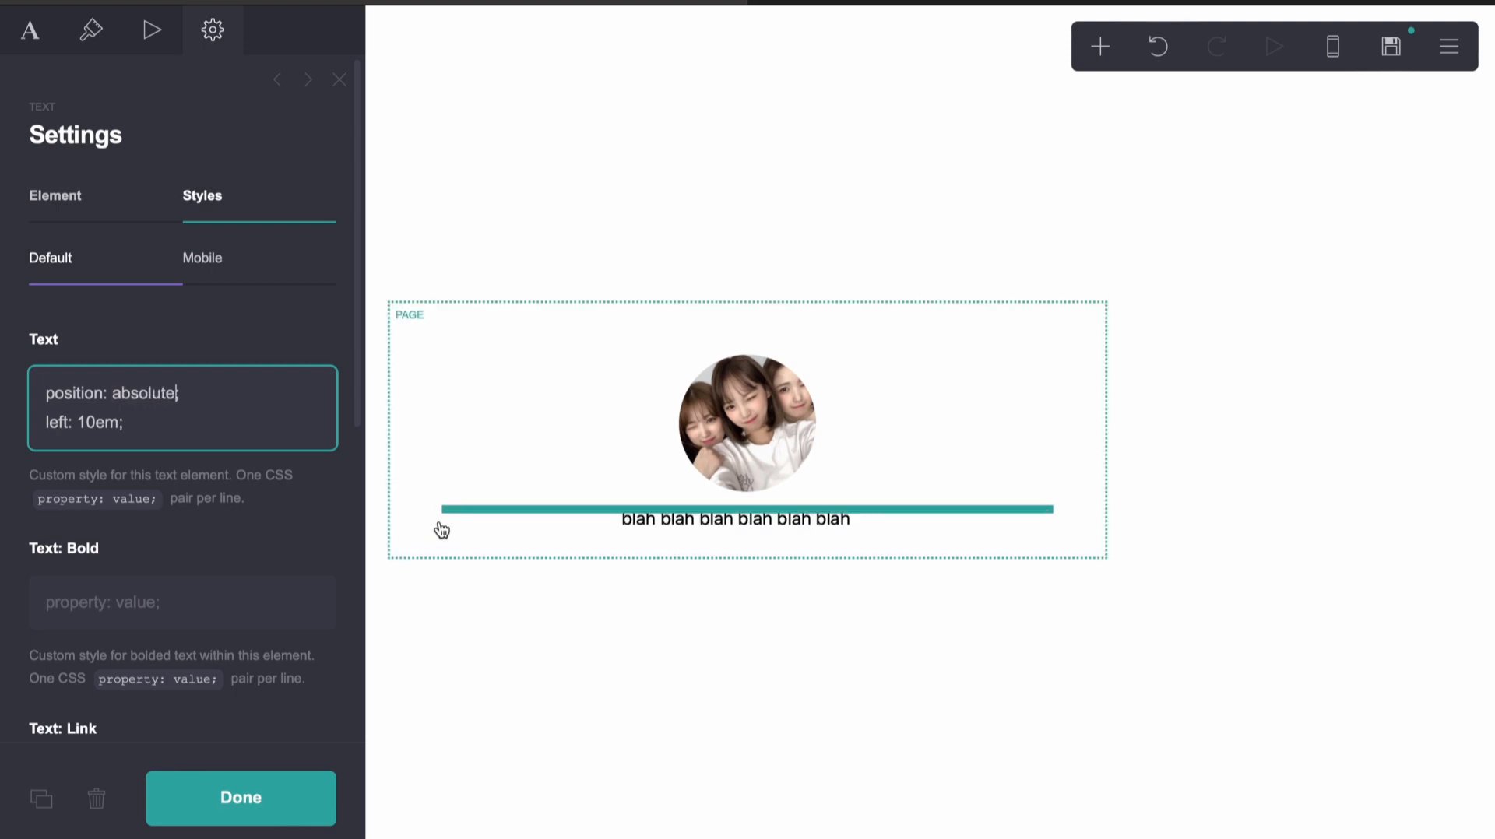
pyautogui.press('enter')
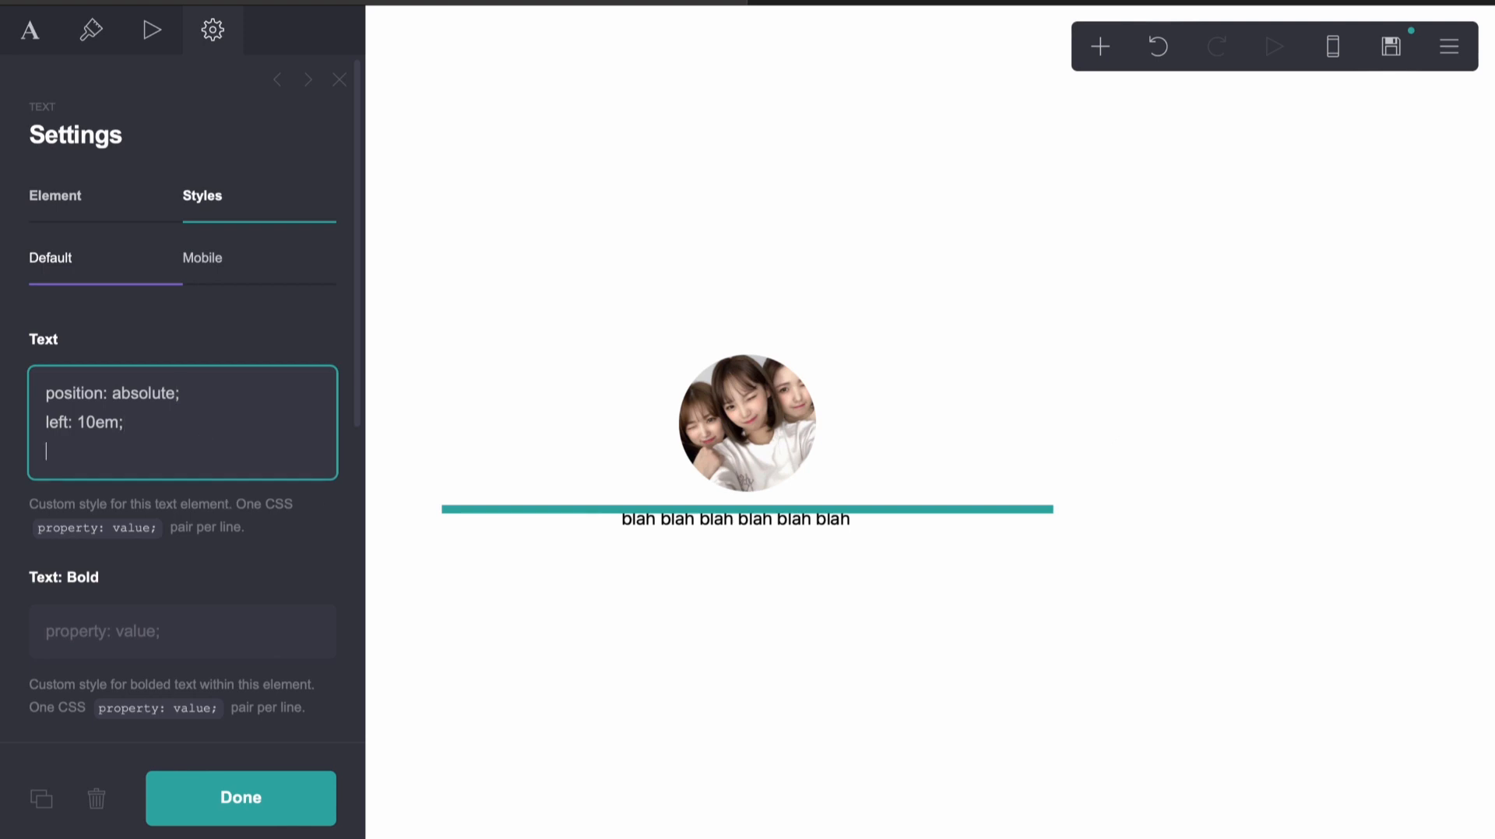
pyautogui.write('bottom: 3')
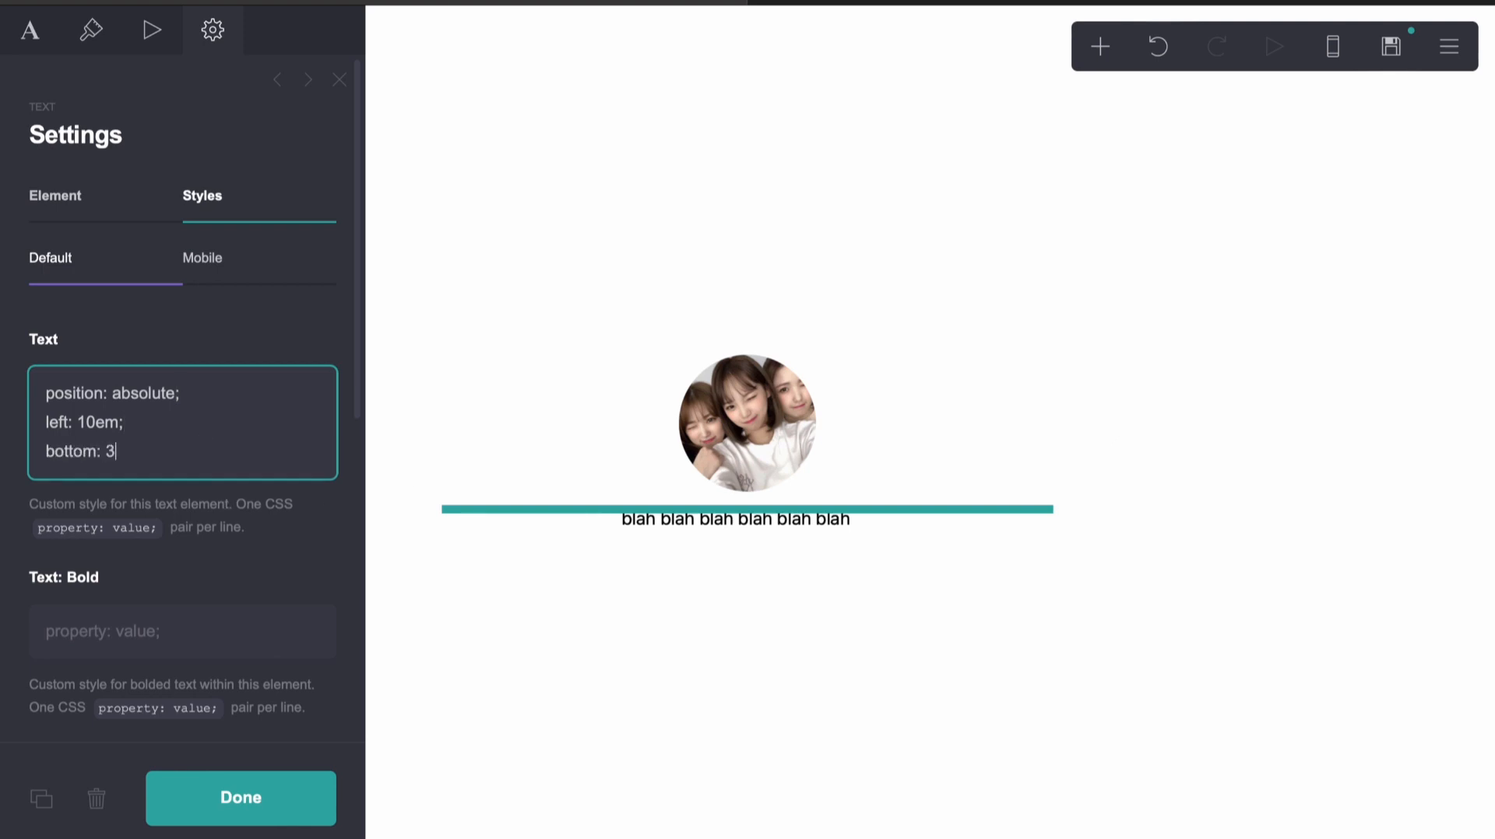
pyautogui.write('em;')
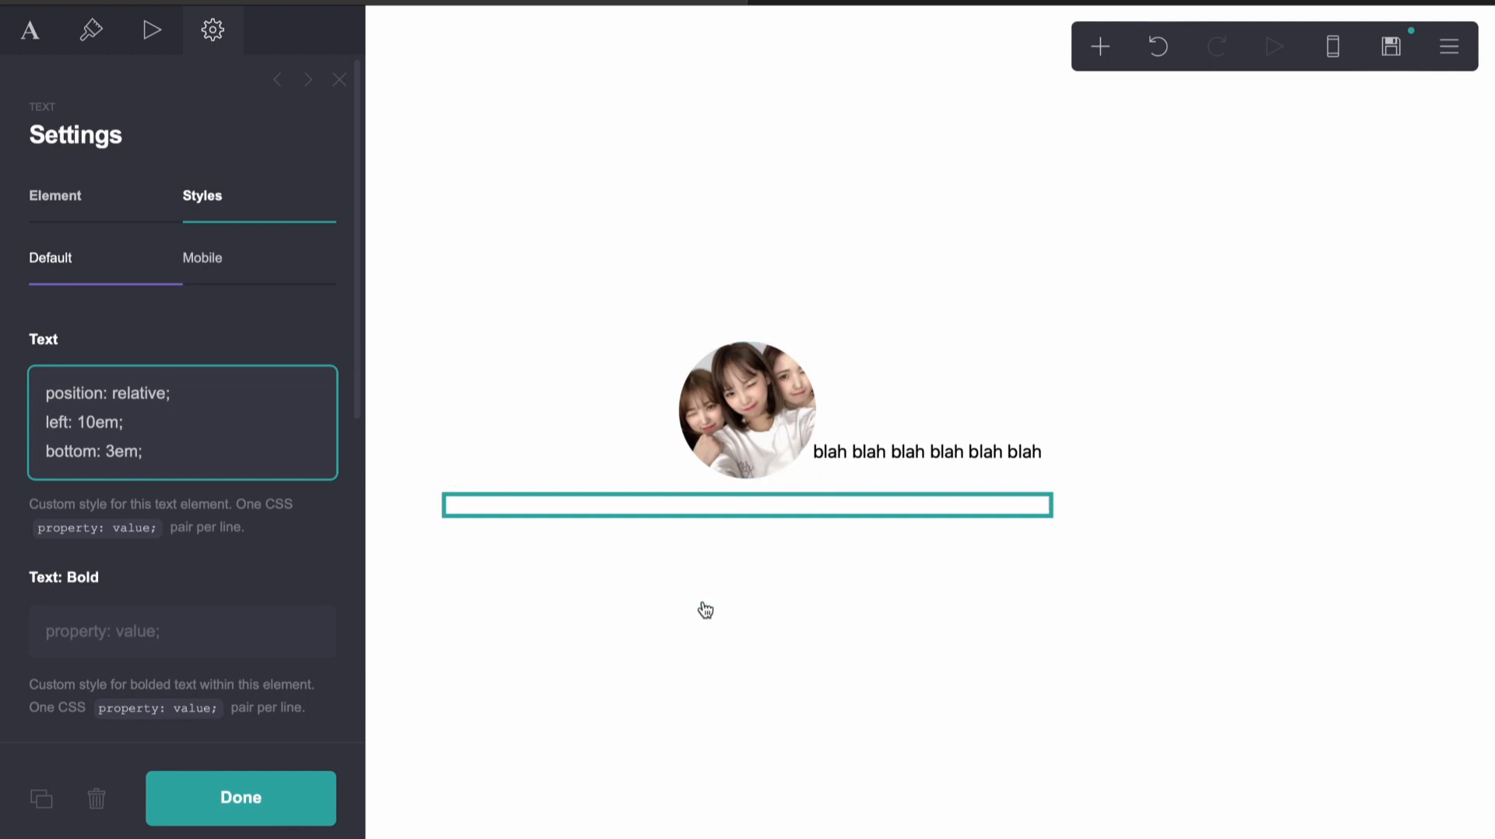
pyautogui.moveTo(694, 666)
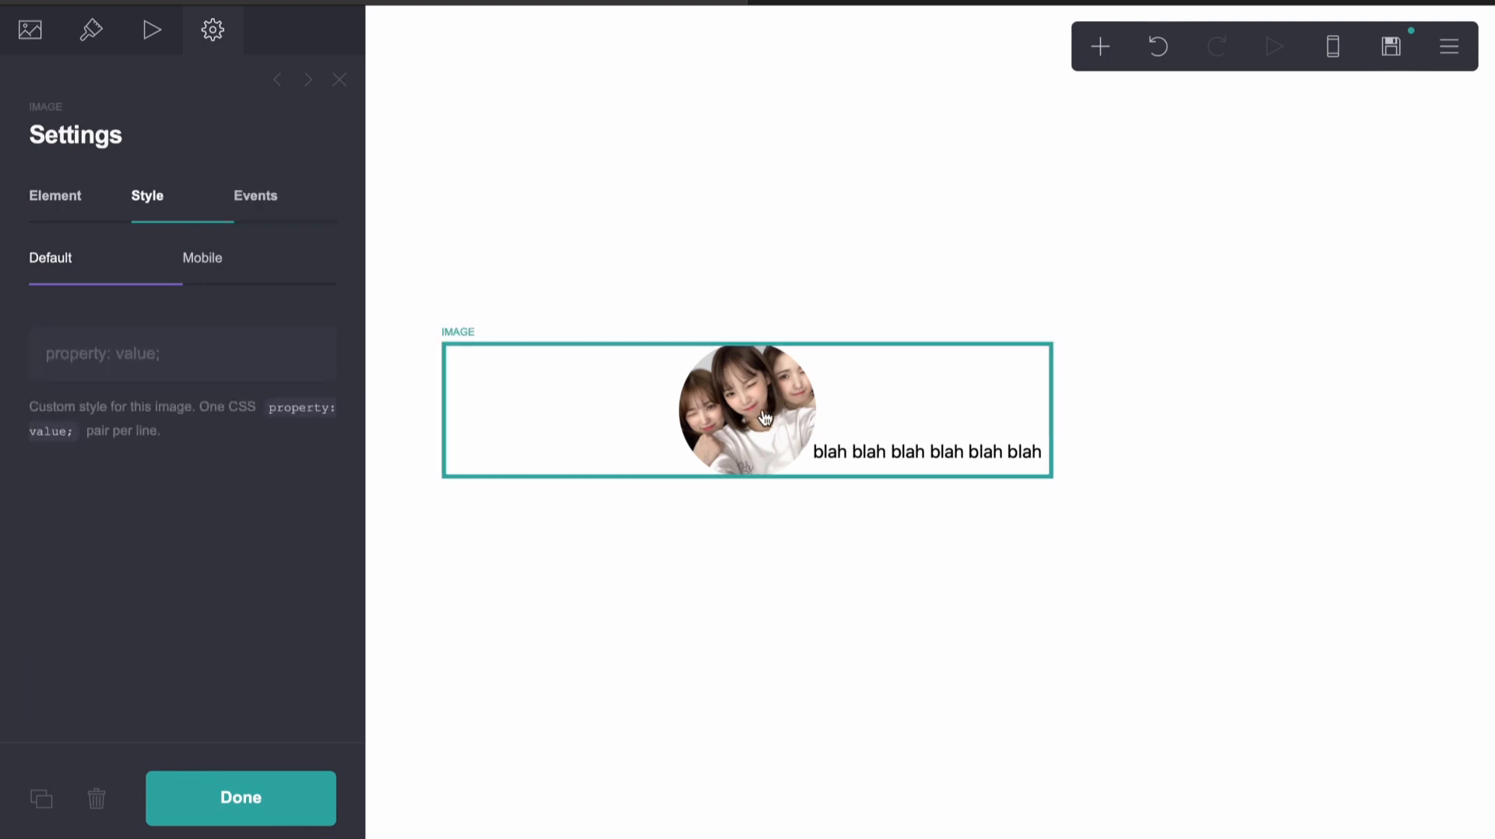
# - Set the photo's custom style to absolute position, left 12.5em, bottom -2em
pyautogui.write('p')
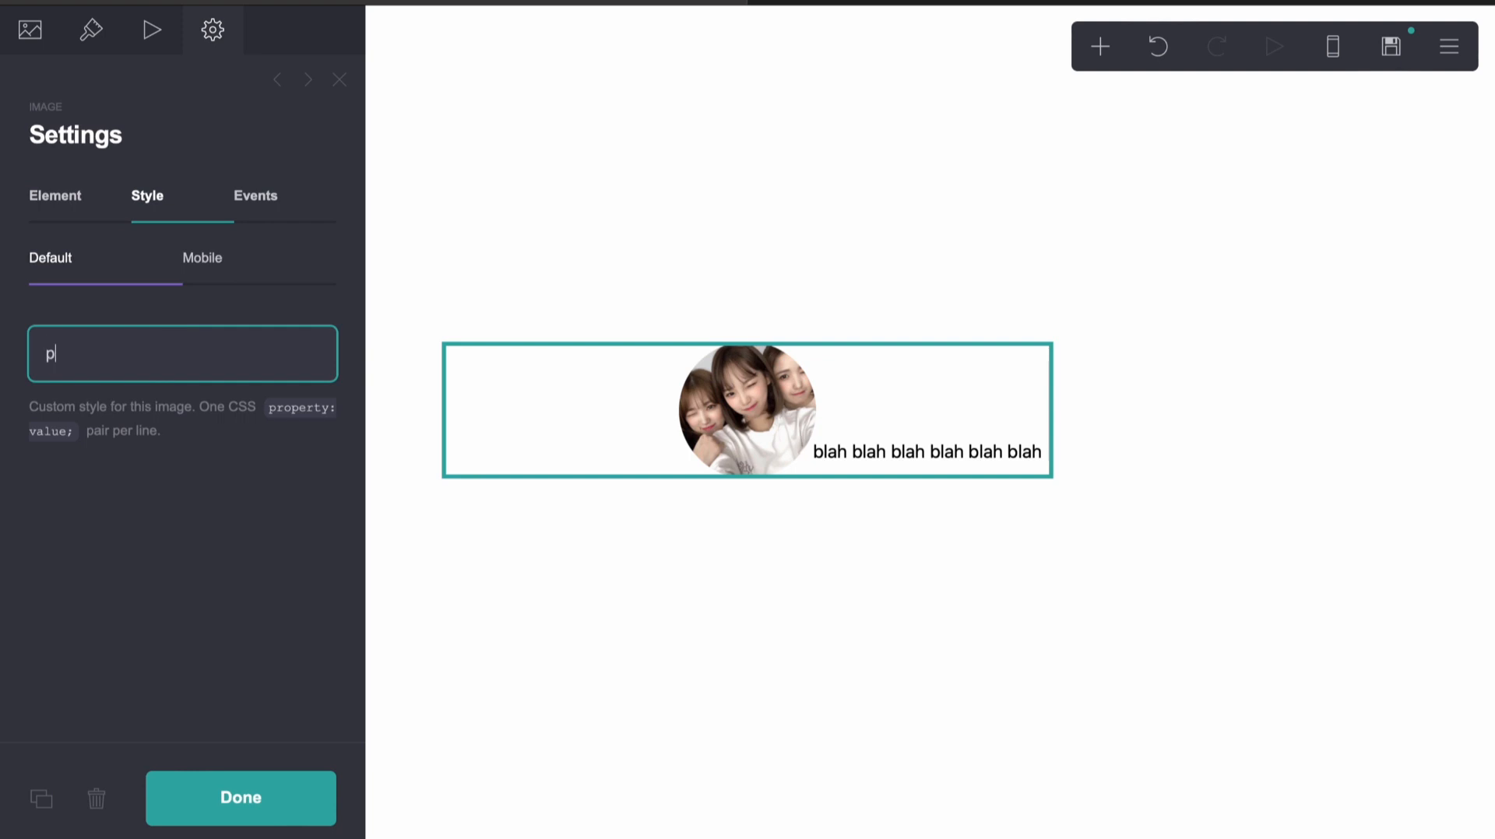
pyautogui.write('osition: as')
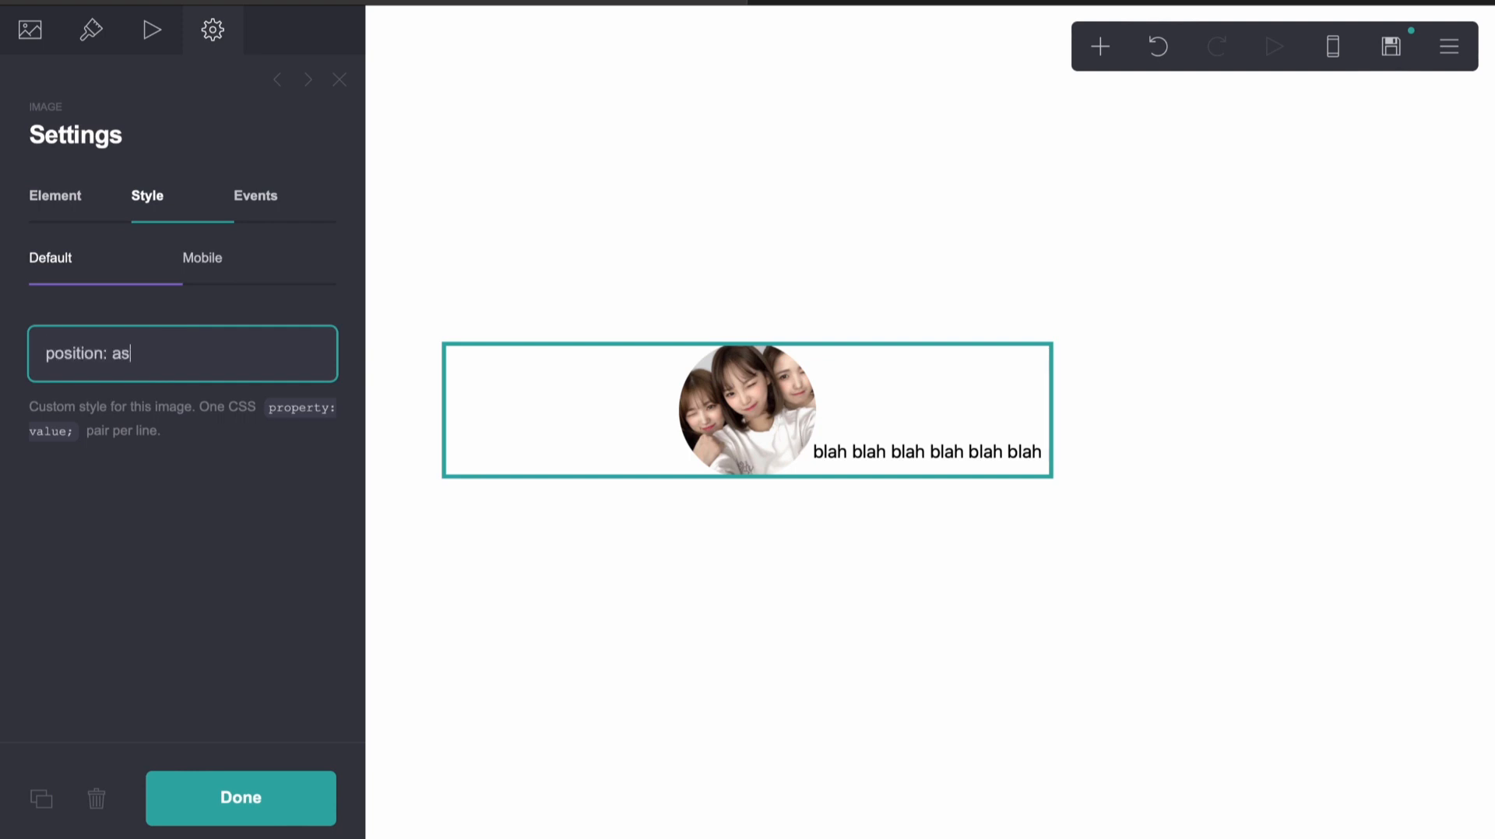
pyautogui.write('bsolute;')
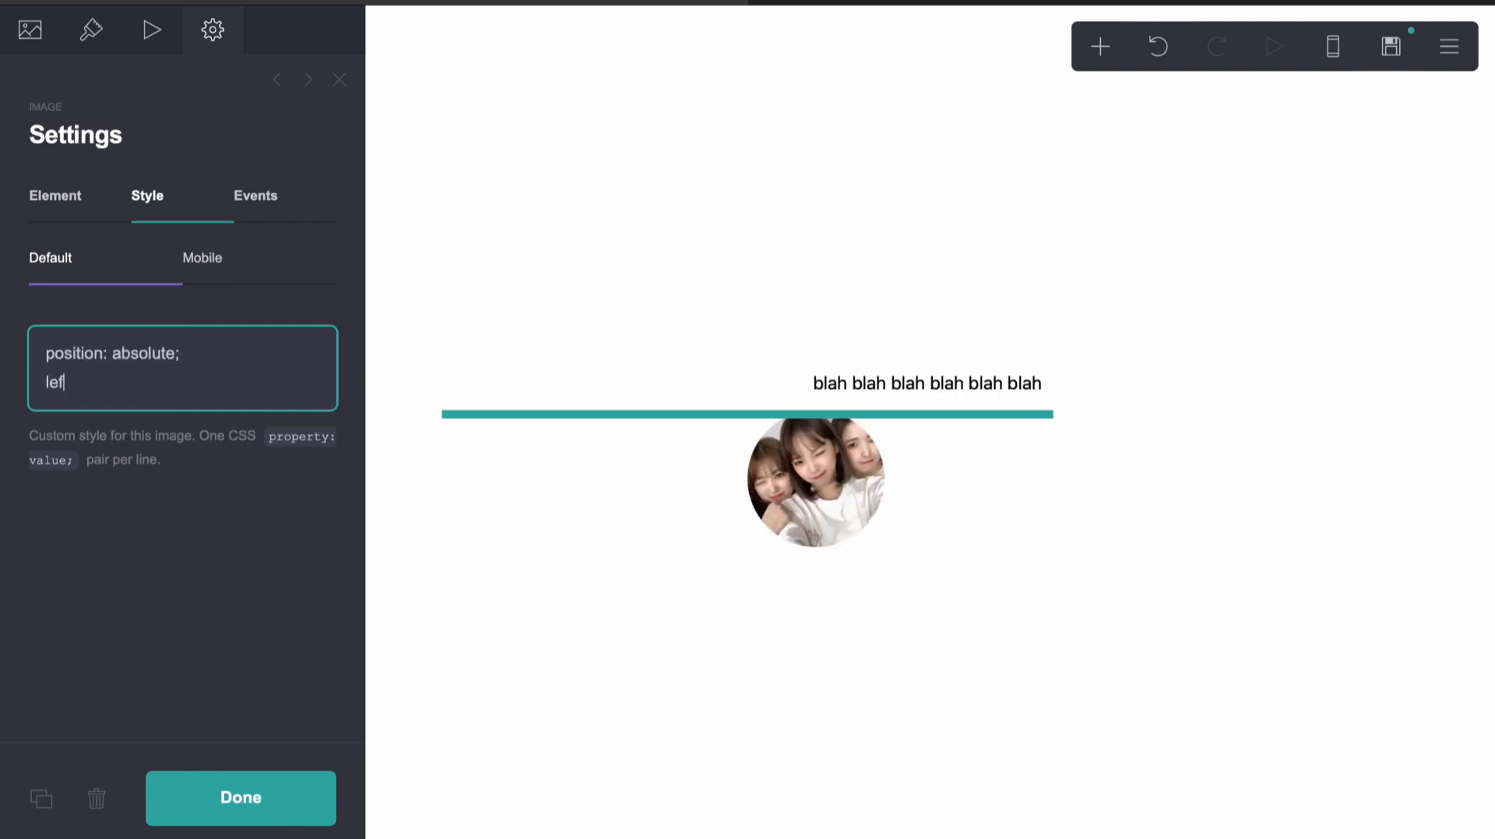
pyautogui.write('t: 3em;')
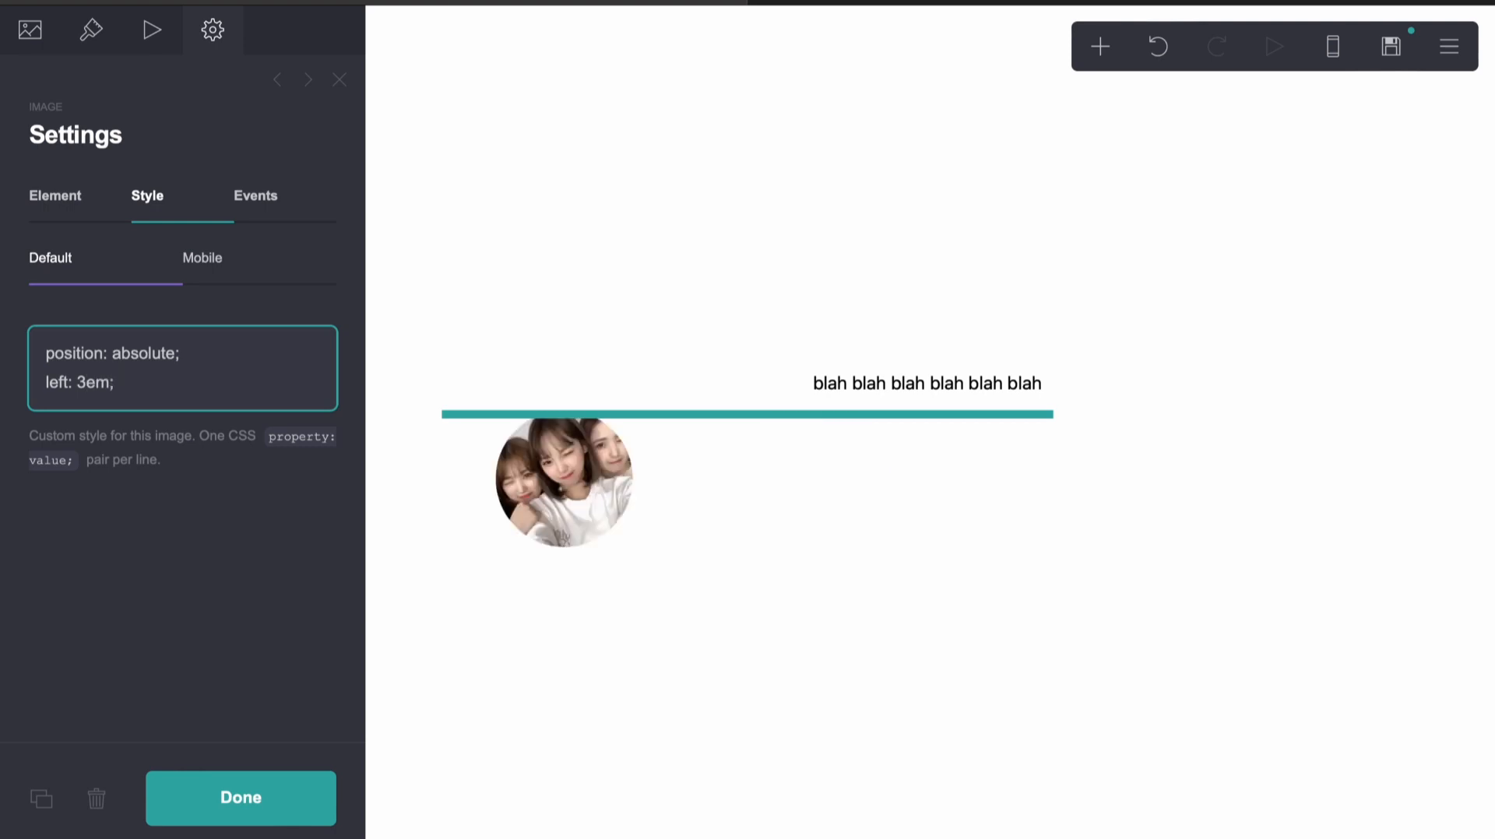
pyautogui.write('bottom: 5em;')
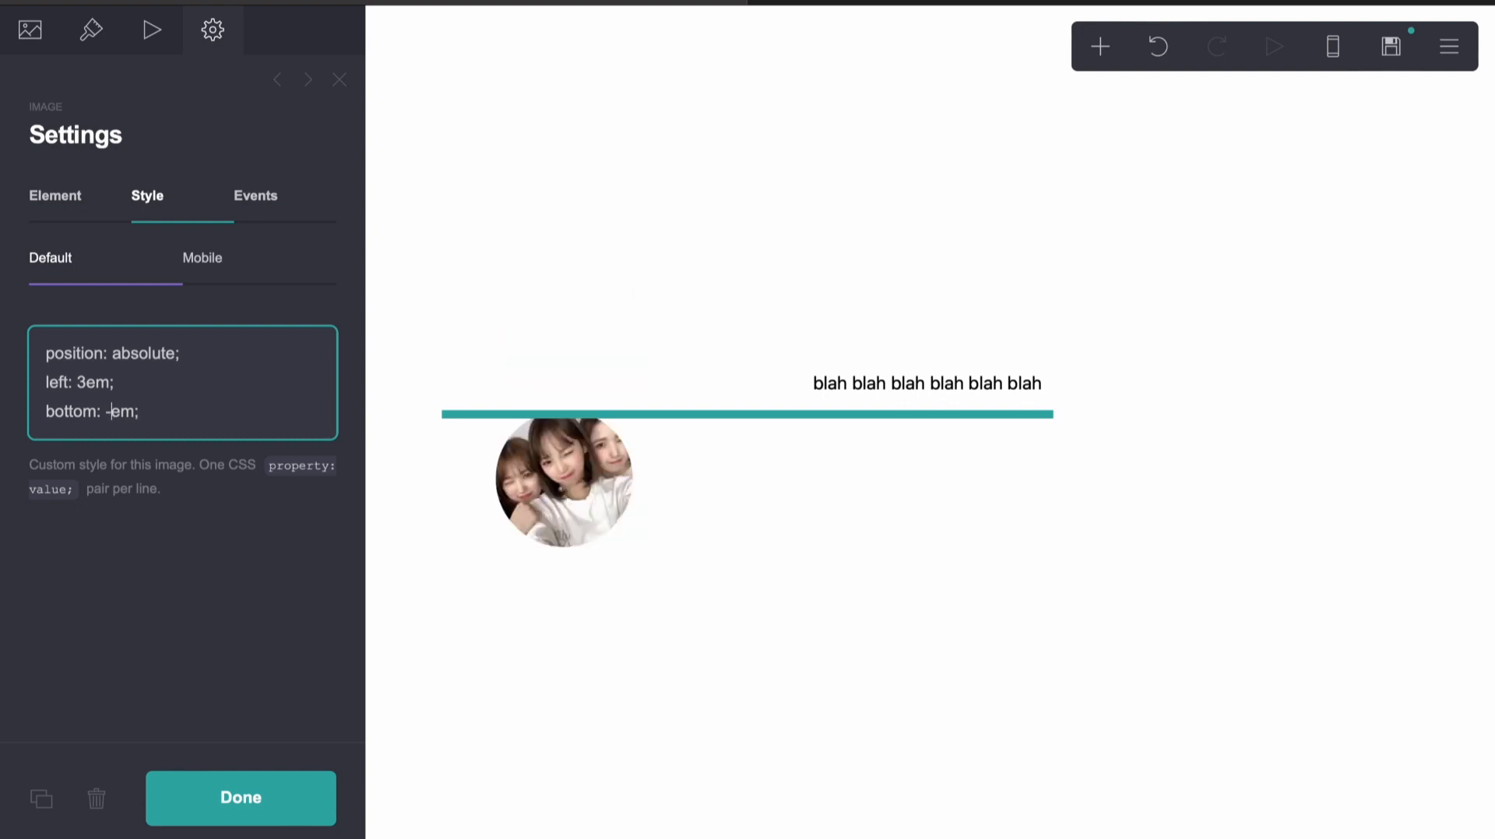
pyautogui.write('-')
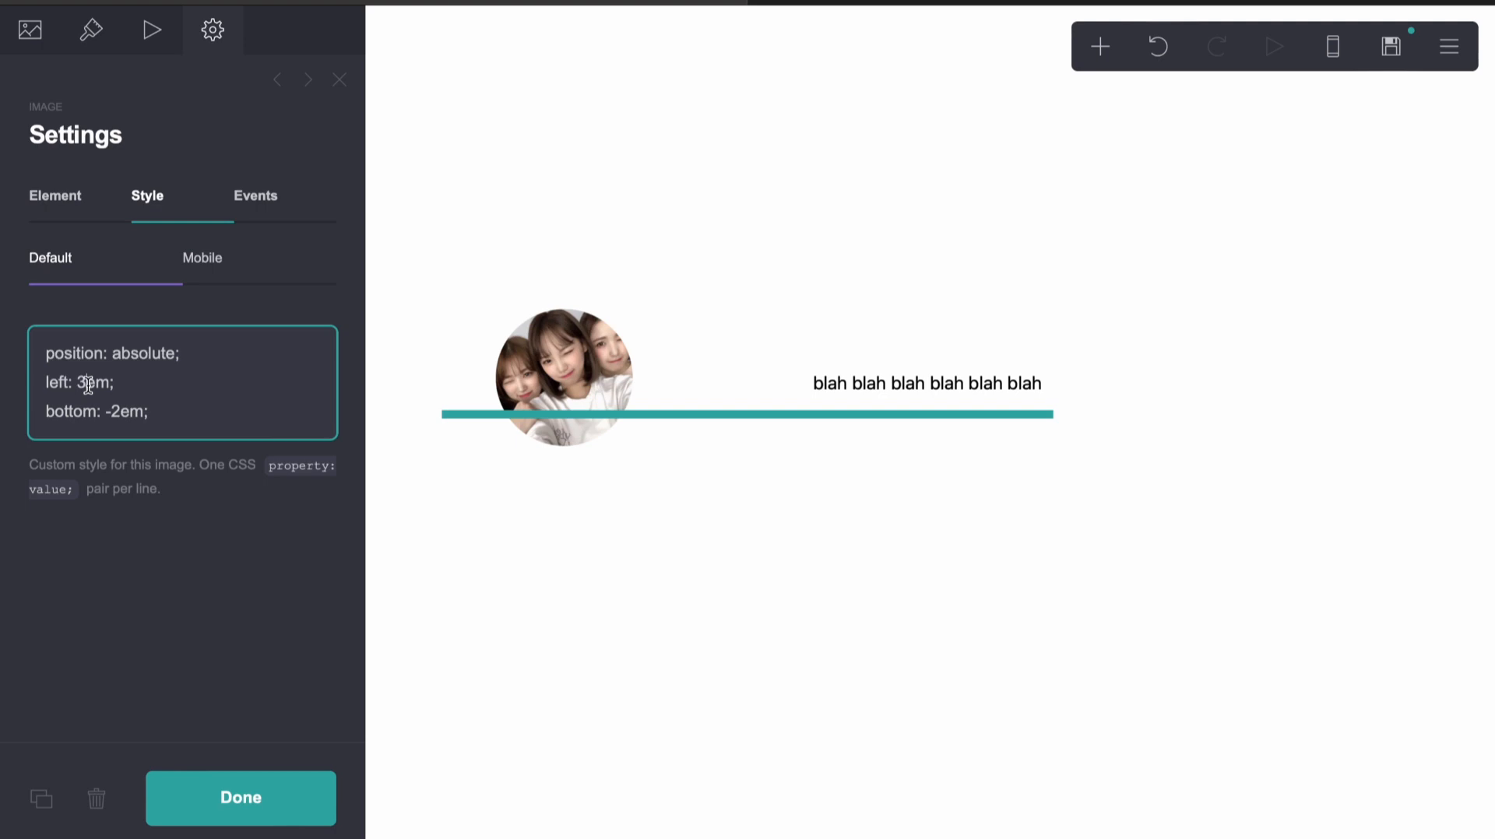
pyautogui.write('1em')
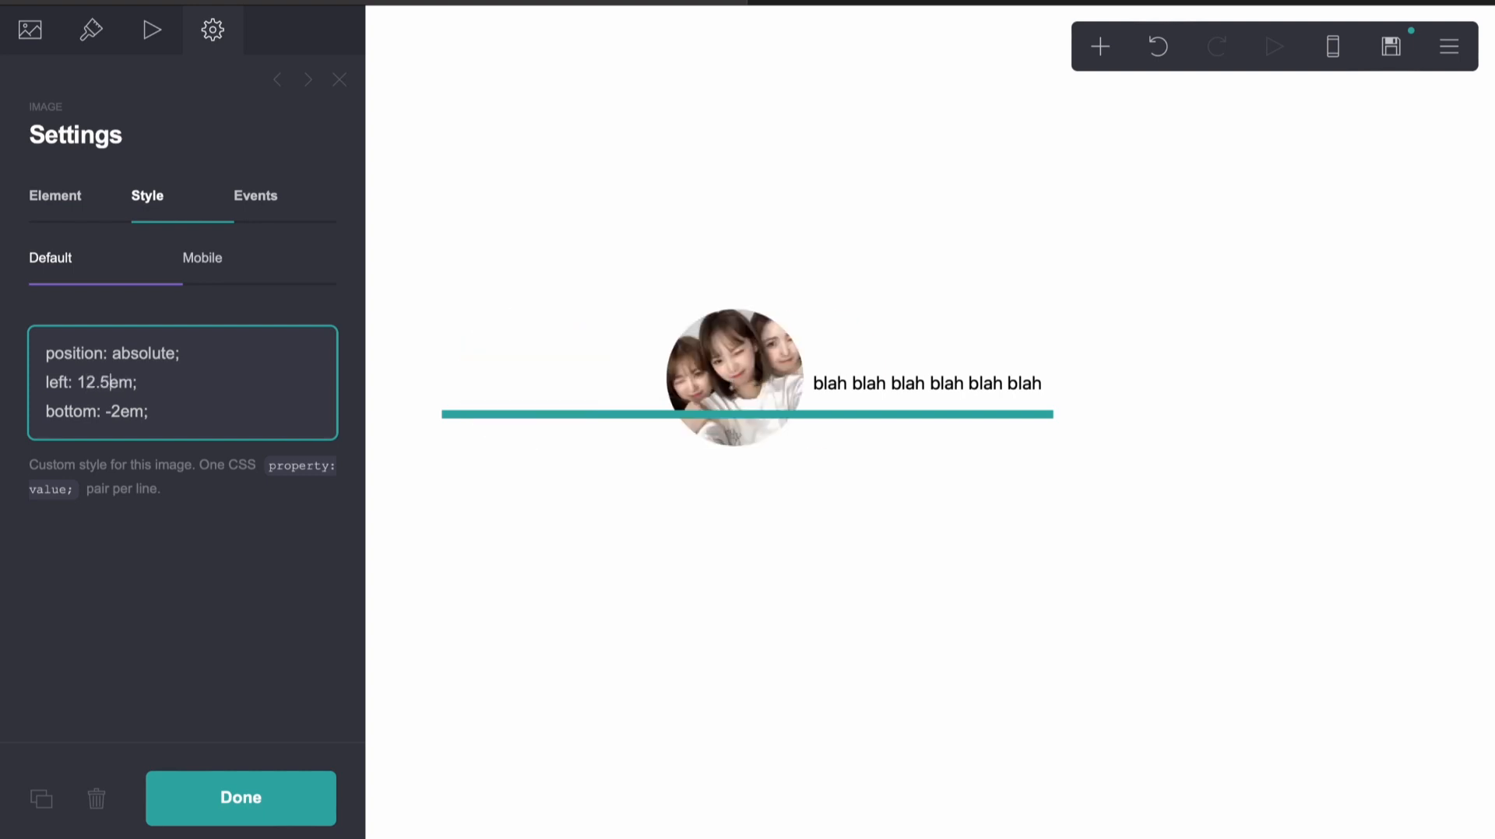
pyautogui.click(240, 798)
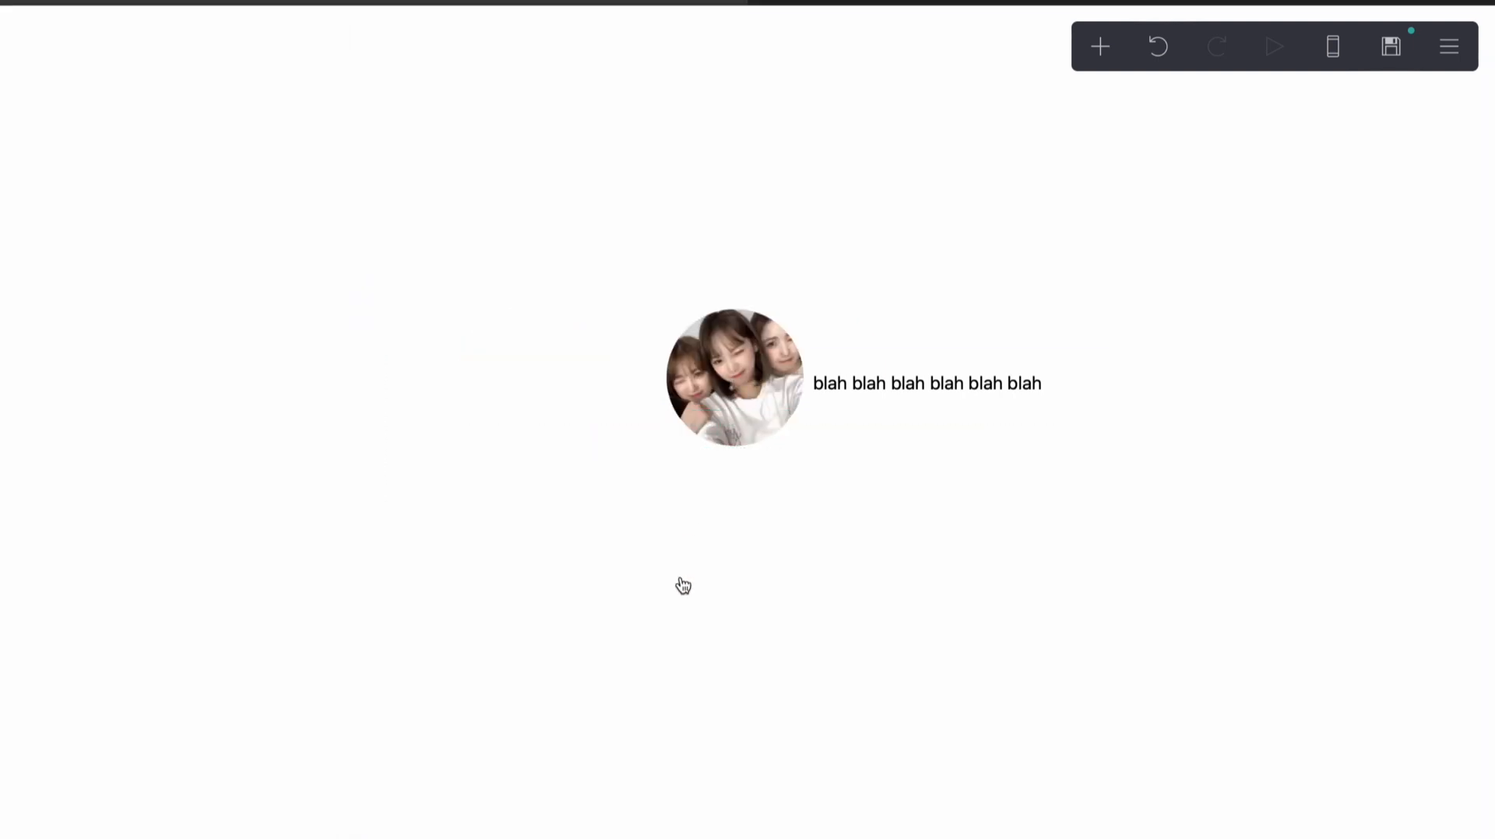
pyautogui.moveTo(1487, 442)
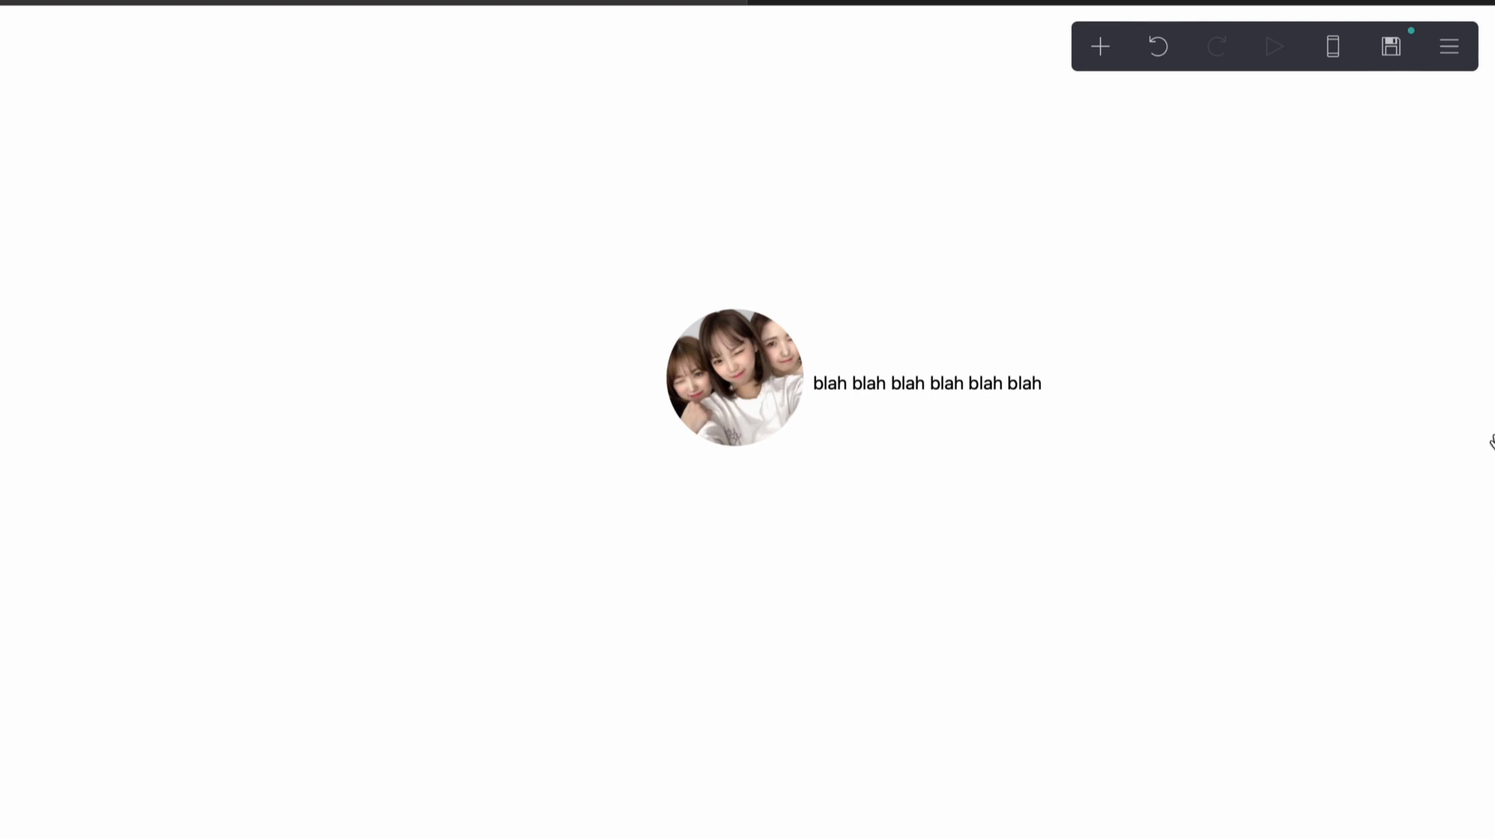